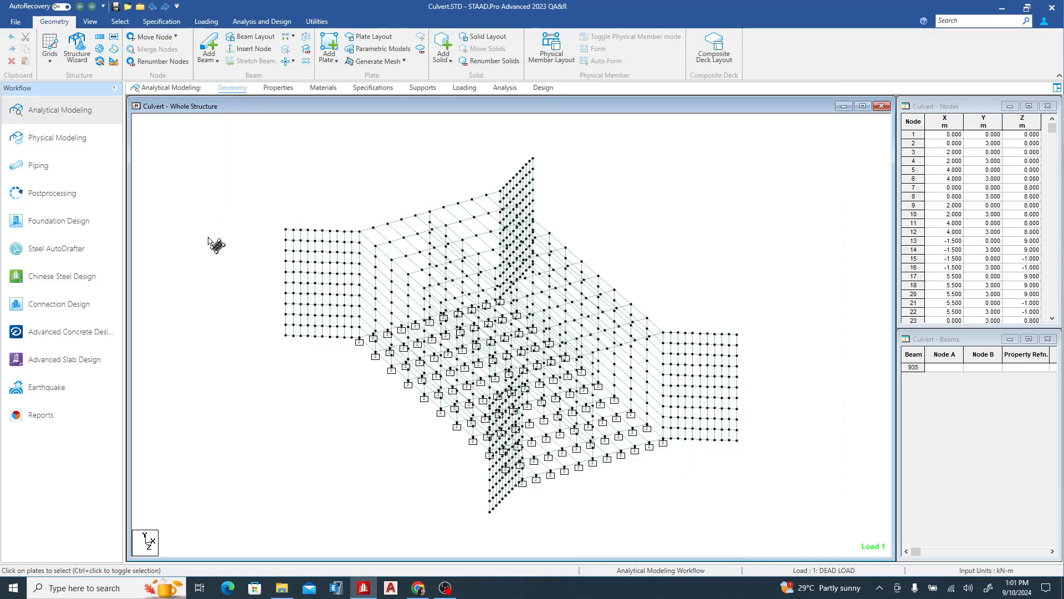
mouse_move(164, 258)
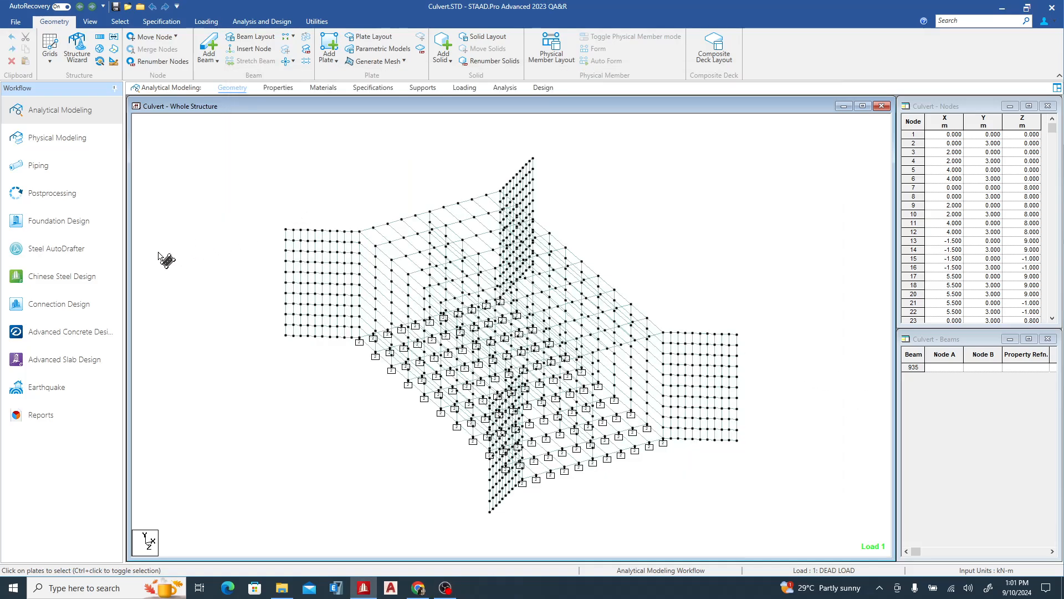
mouse_move(159, 268)
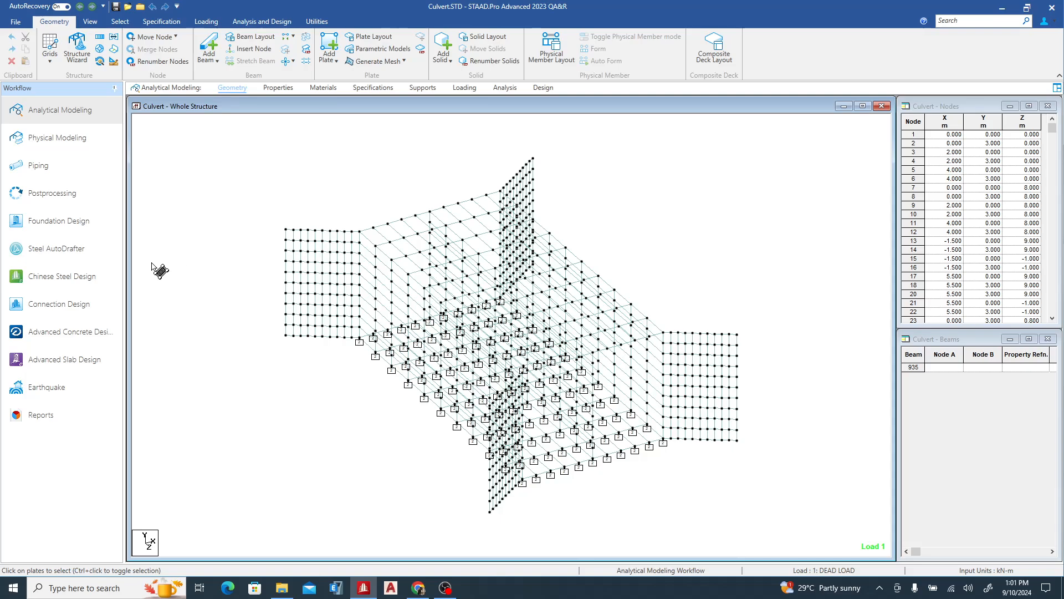
mouse_move(216, 275)
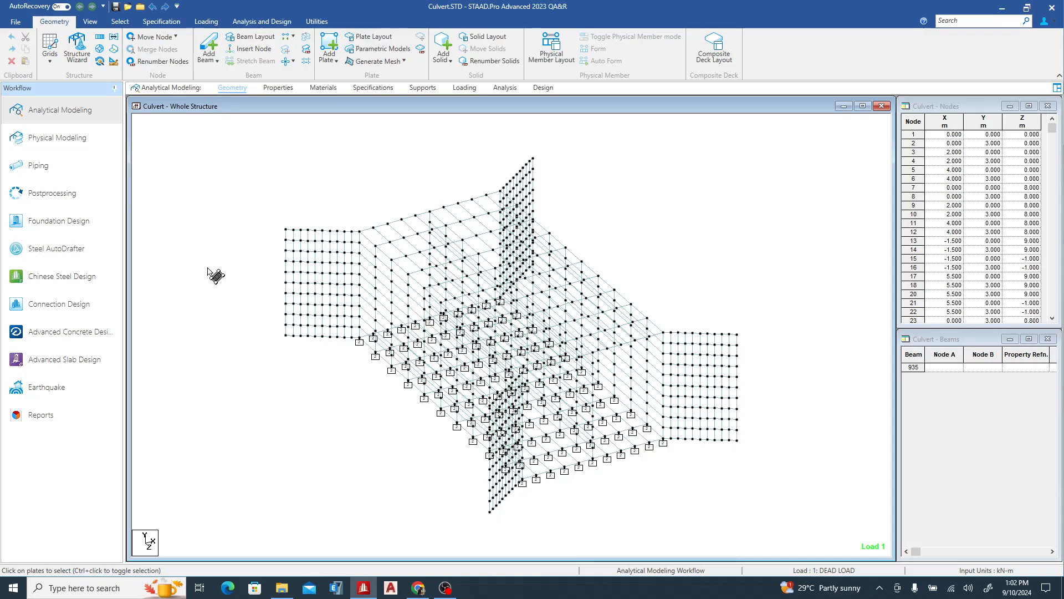
mouse_move(231, 235)
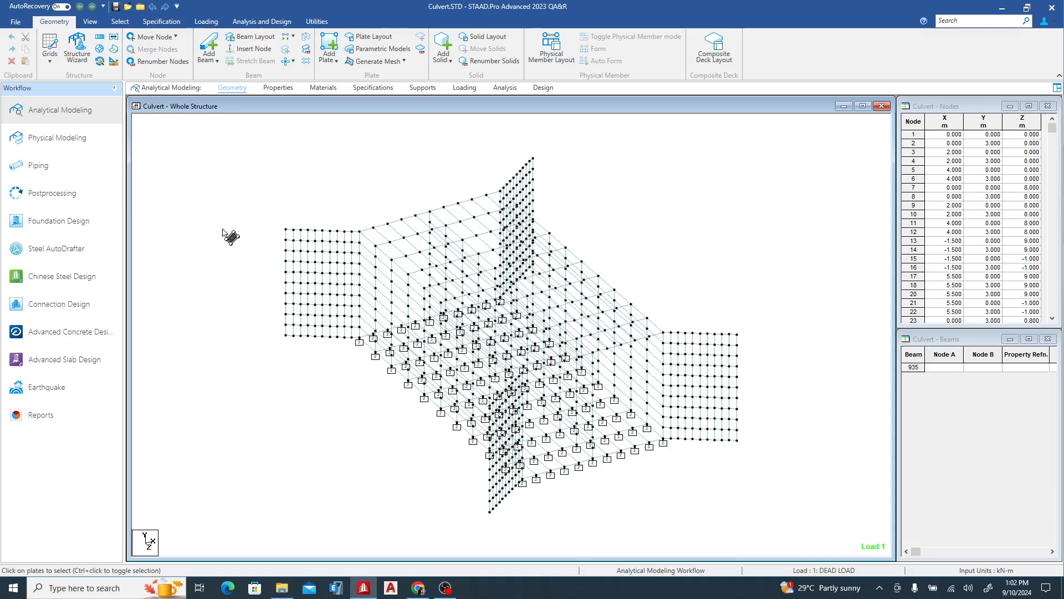
mouse_move(700, 213)
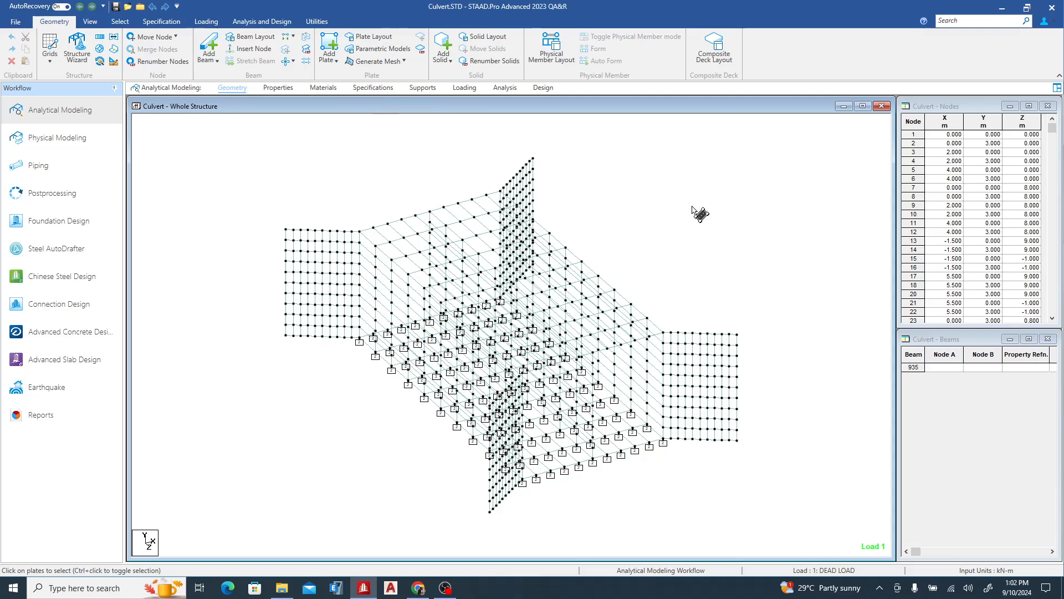
mouse_move(339, 201)
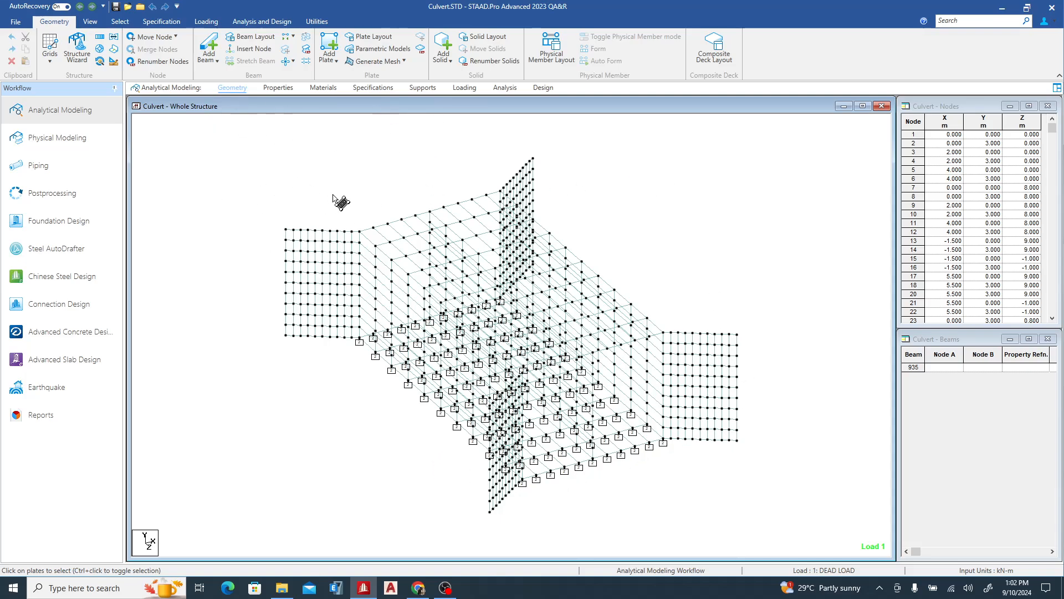
mouse_move(199, 207)
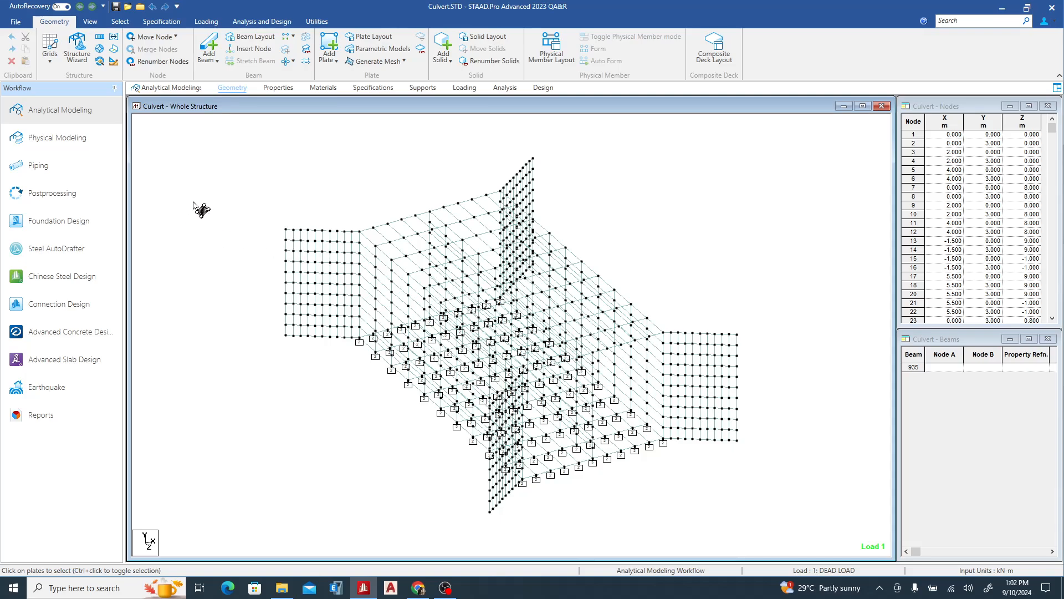
Run the analysis via Postprocessing; it reports 1 error and 0 warnings
click(52, 193)
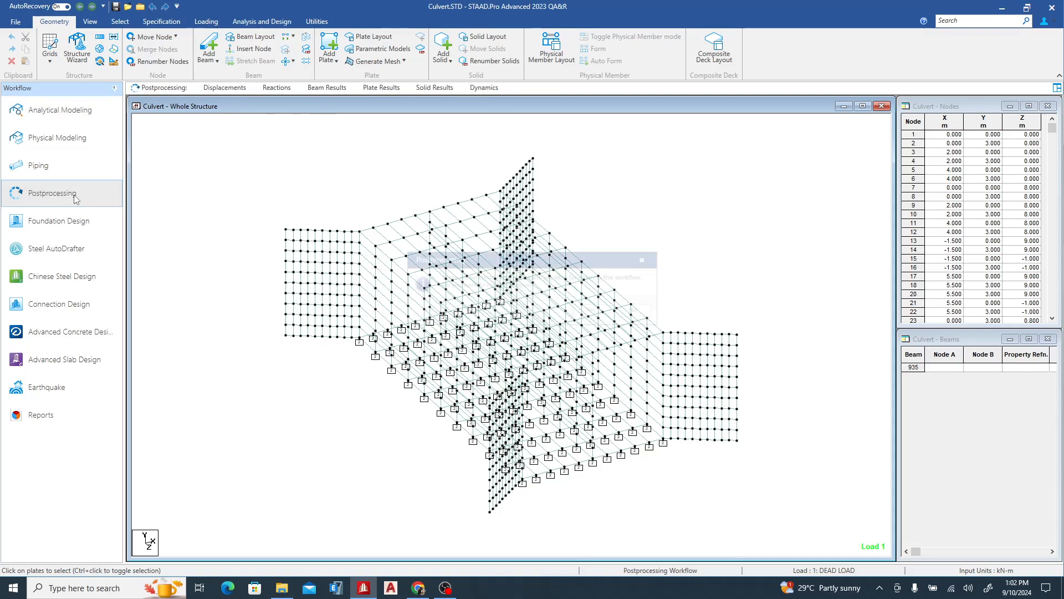
click(57, 110)
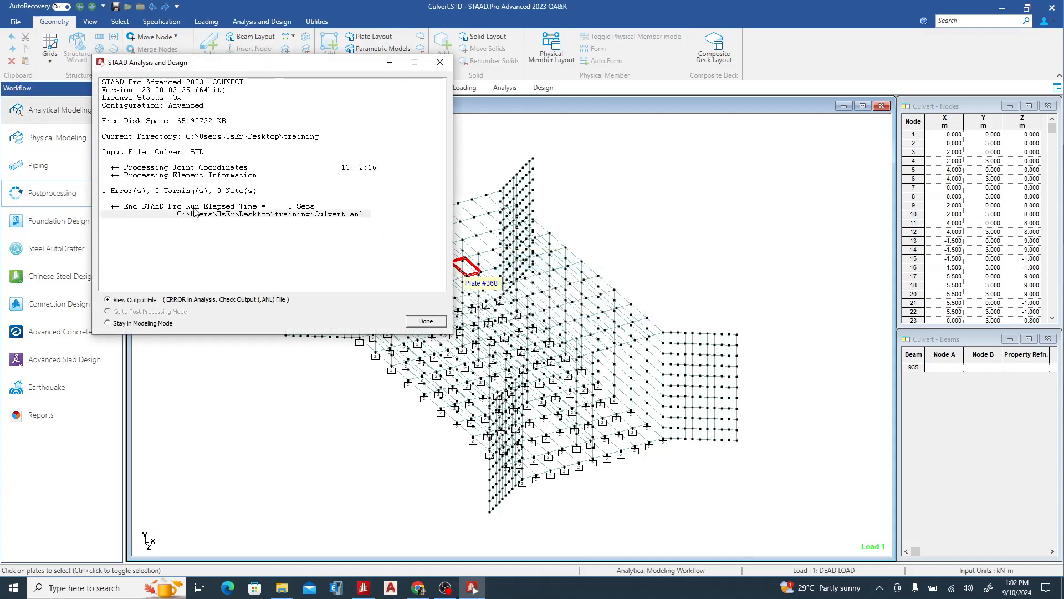
mouse_move(373, 316)
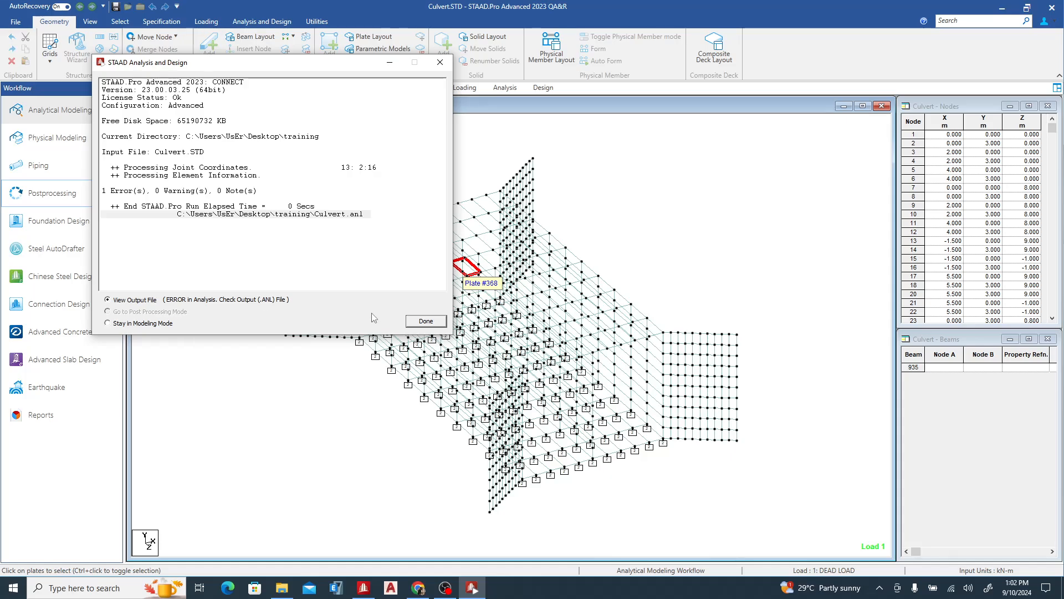
View Culvert.anl, showing element load 537 flagged as erroneous at line 708
click(425, 320)
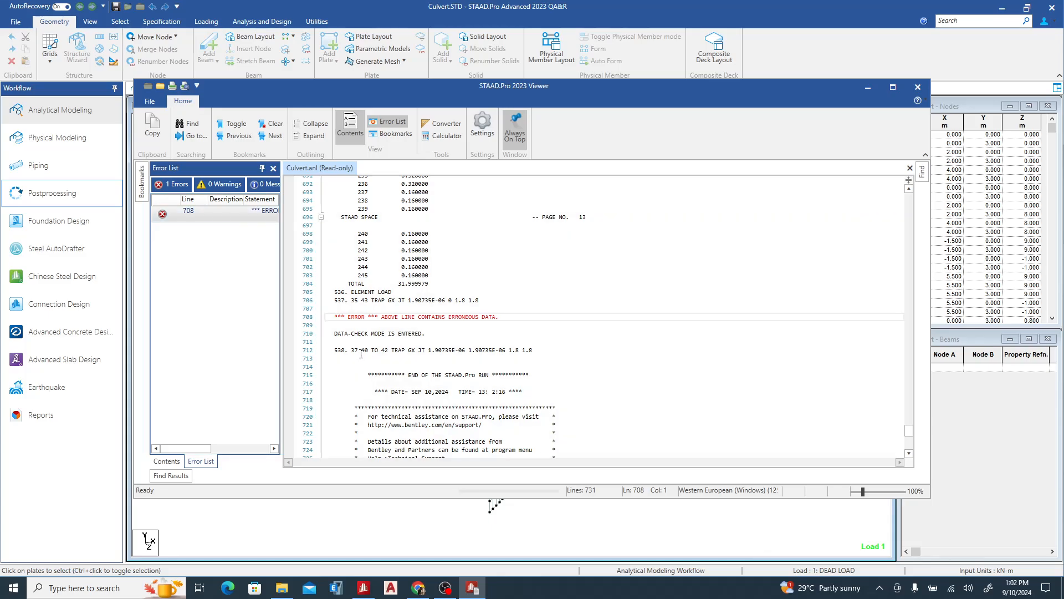
mouse_move(347, 310)
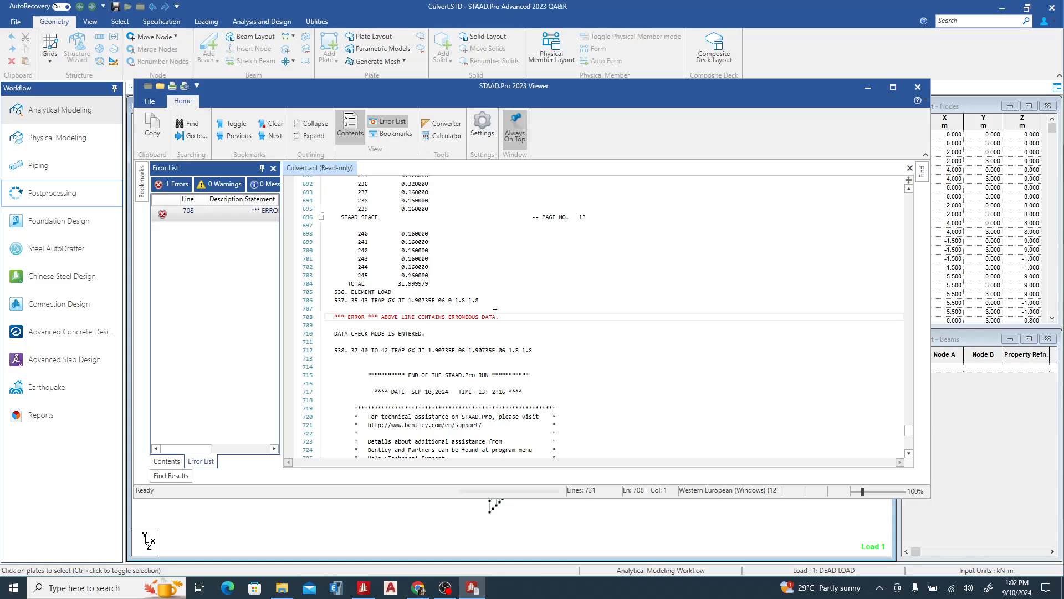
mouse_move(342, 324)
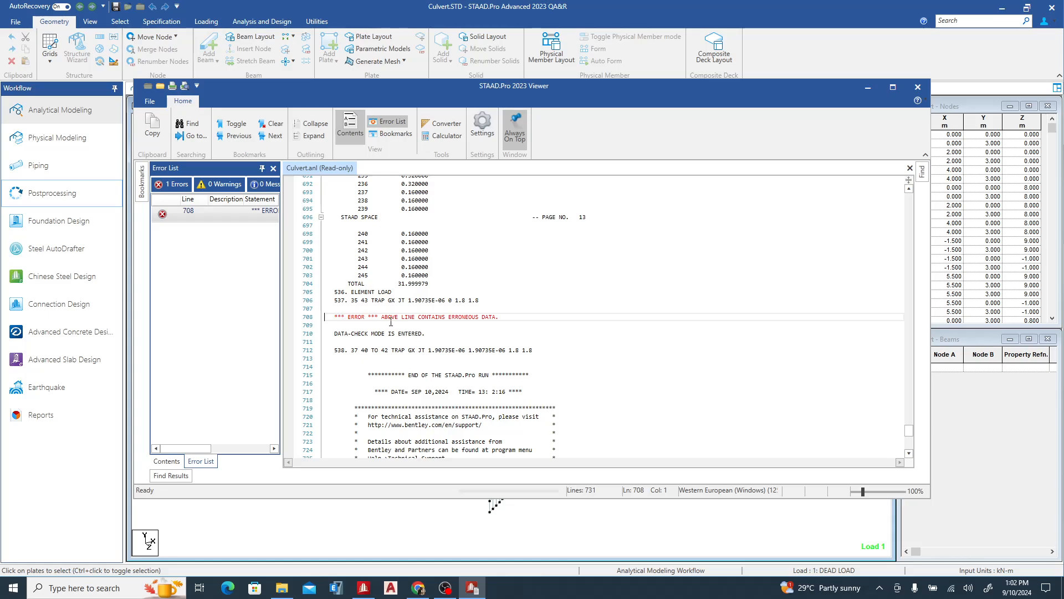
mouse_move(489, 319)
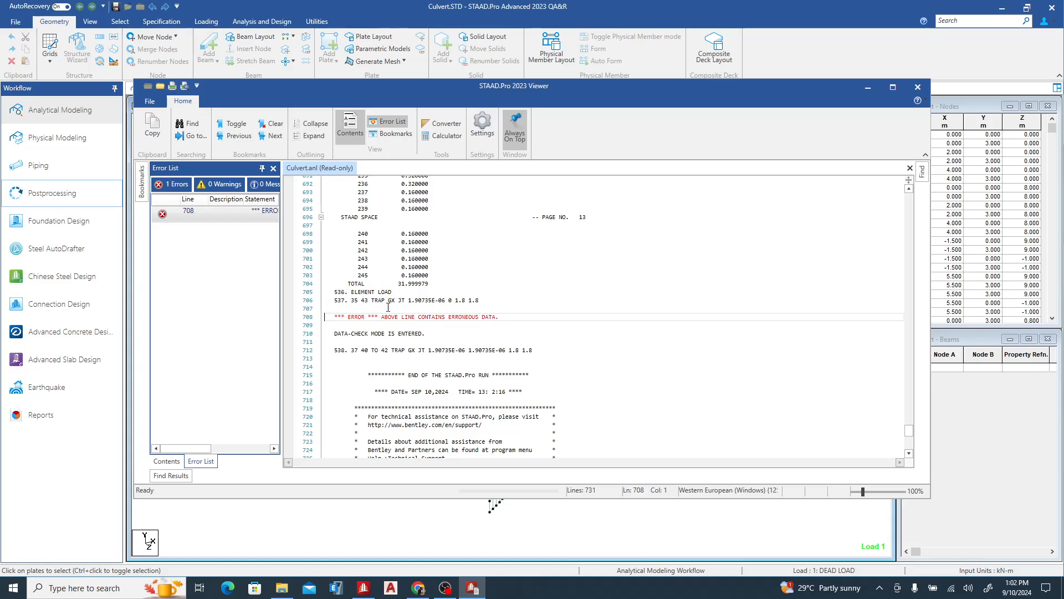
mouse_move(821, 102)
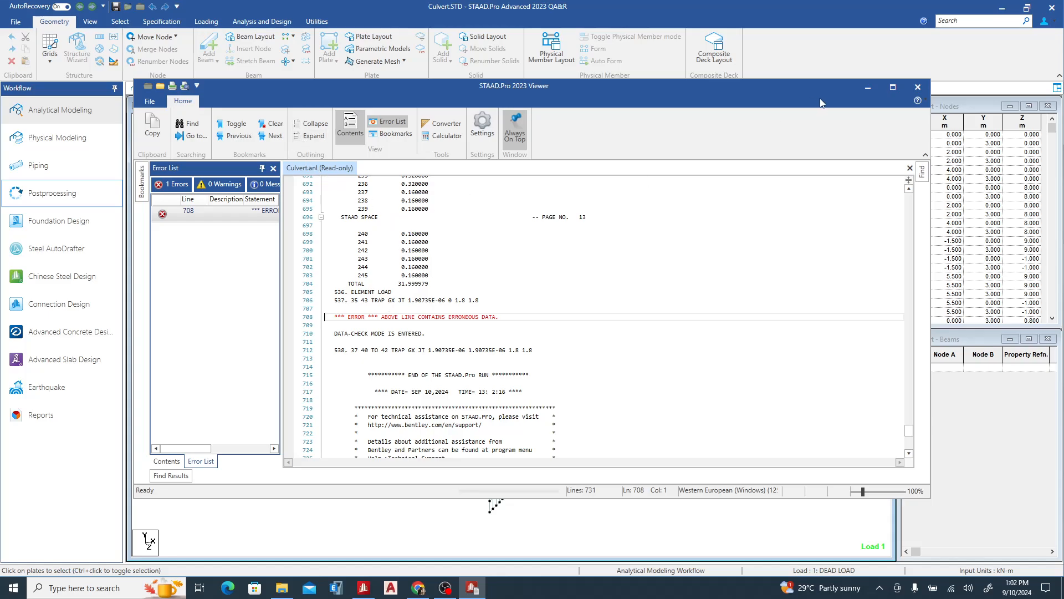
mouse_move(917, 87)
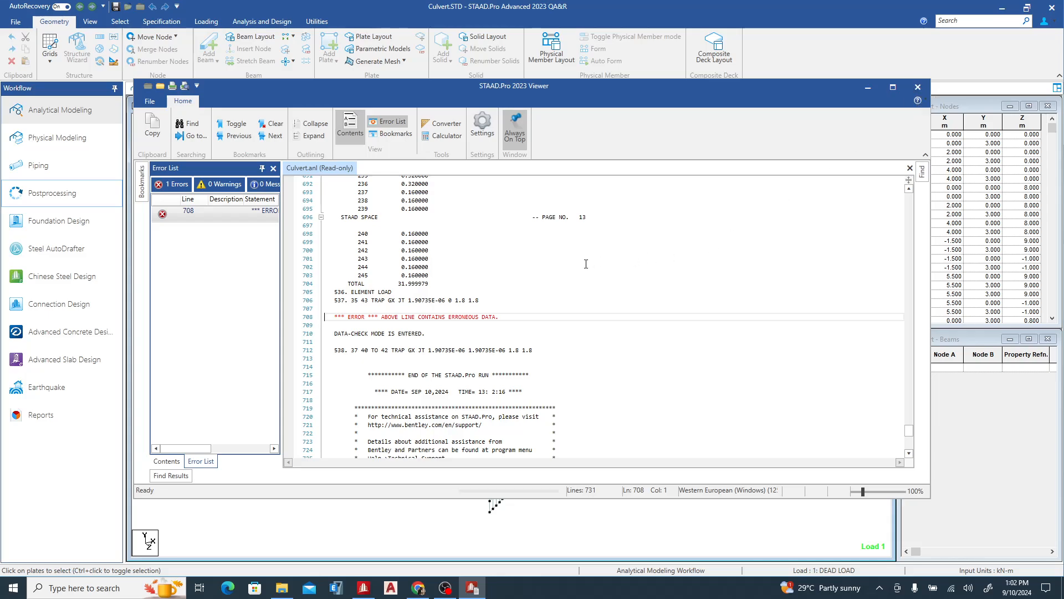
mouse_move(374, 344)
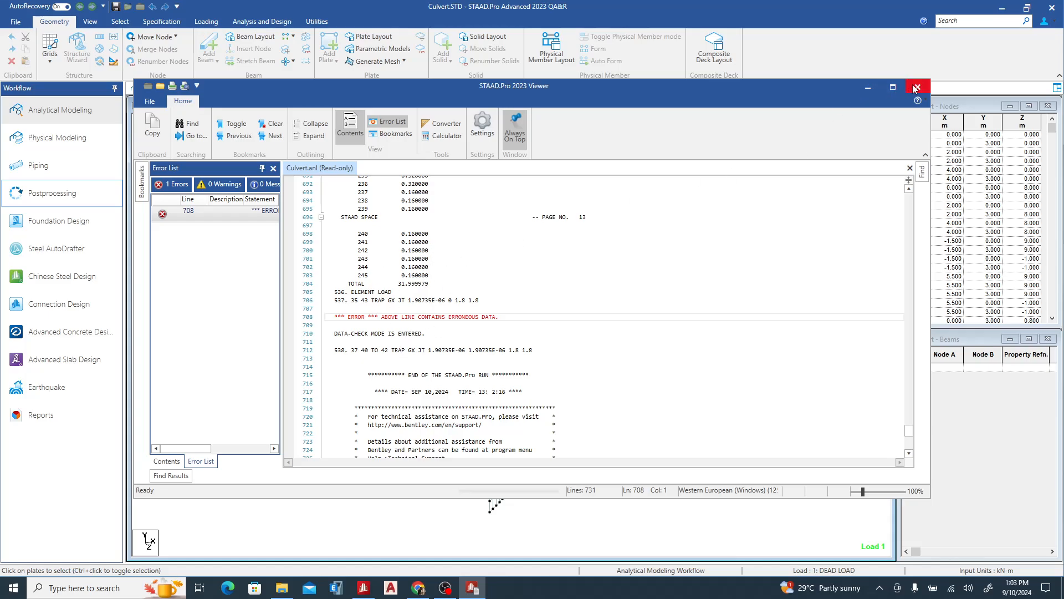
mouse_move(917, 87)
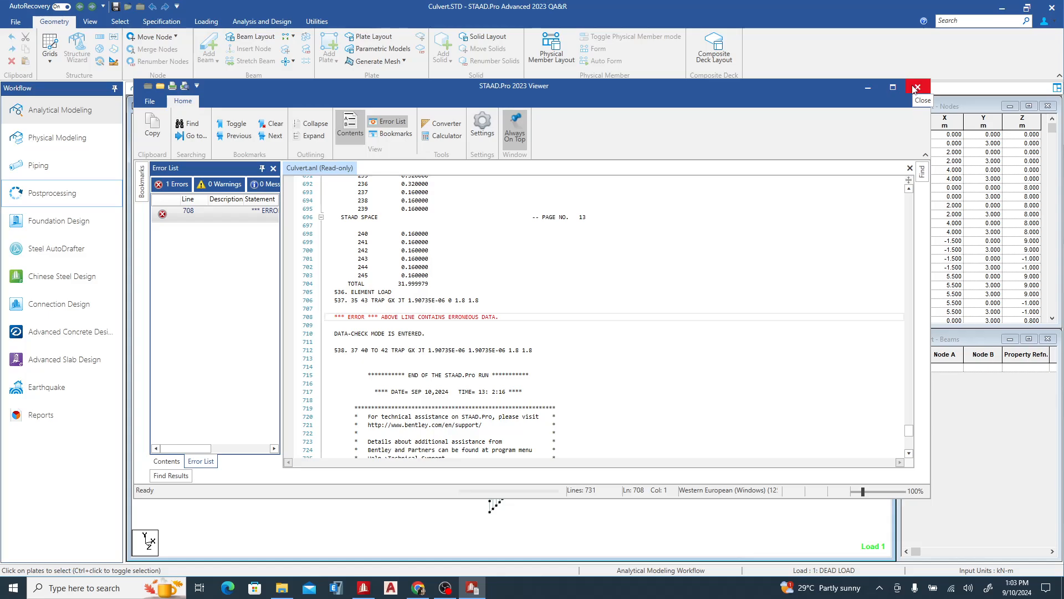
mouse_move(918, 86)
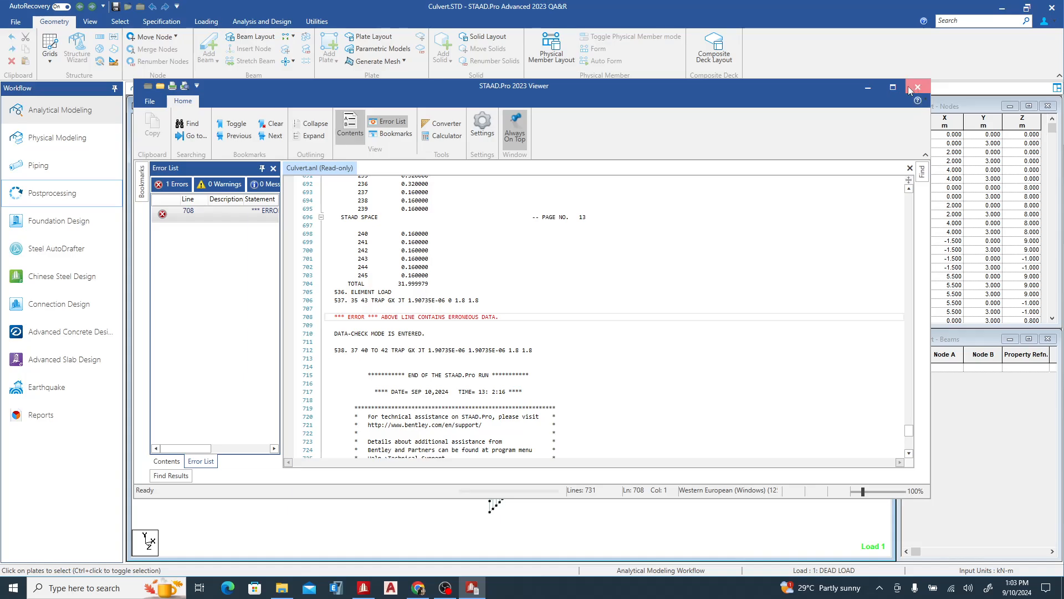
Close the output viewer and show the Supports page with support S2 selected
click(918, 86)
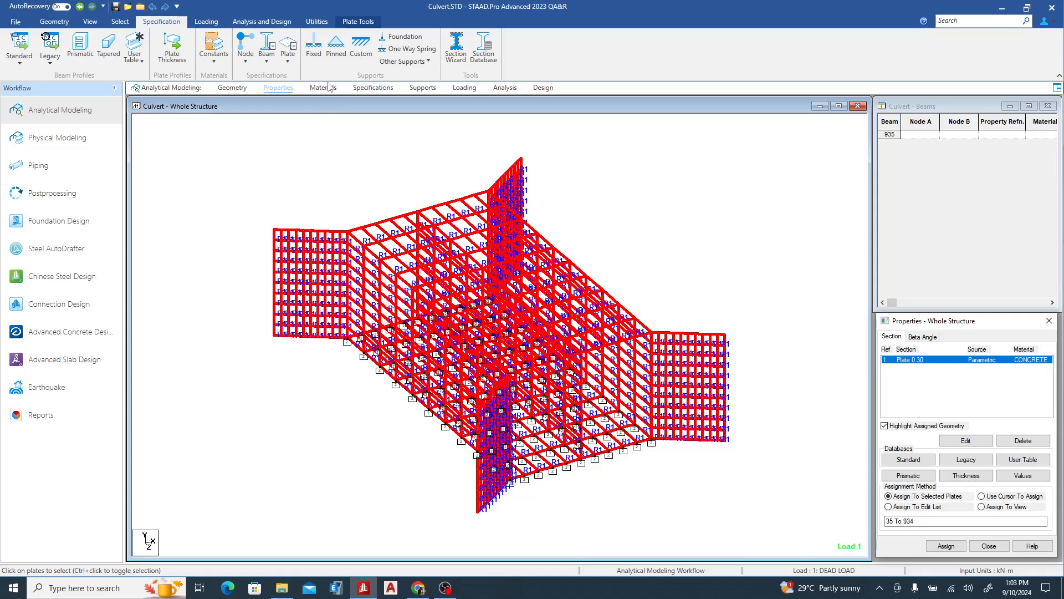
click(323, 86)
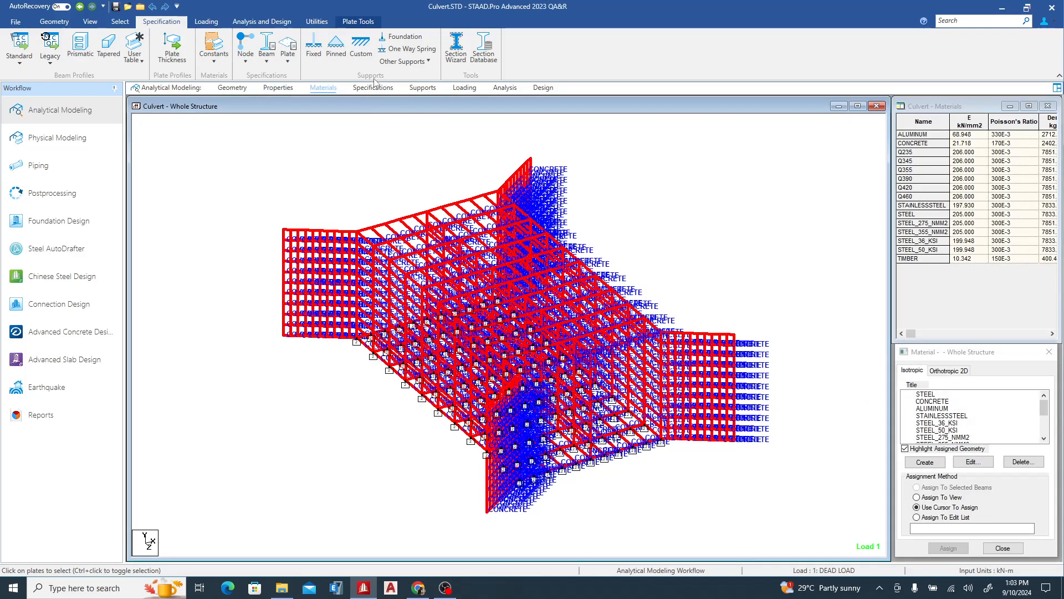
click(372, 87)
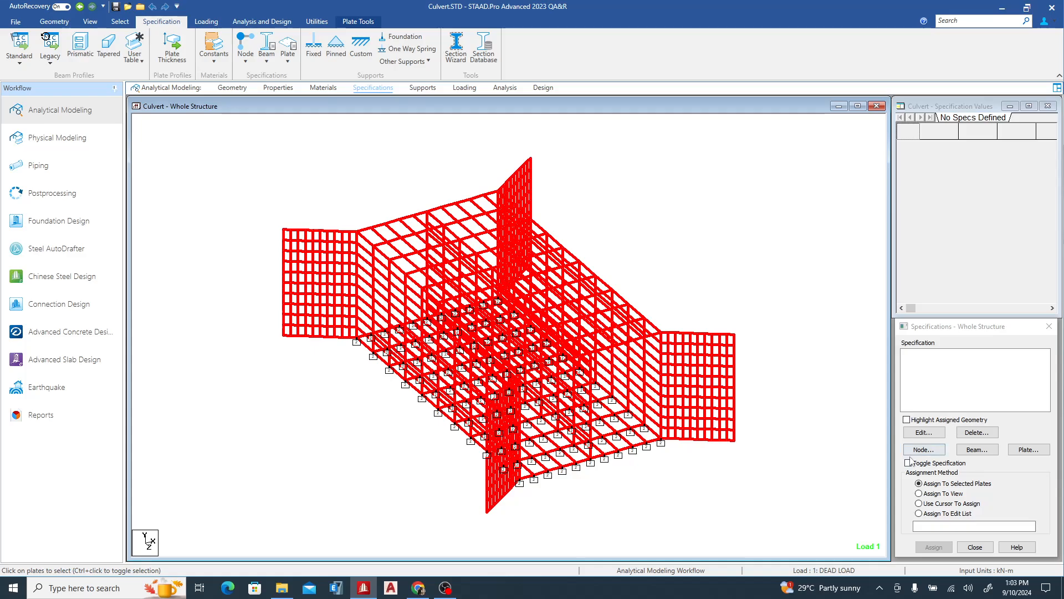
click(421, 87)
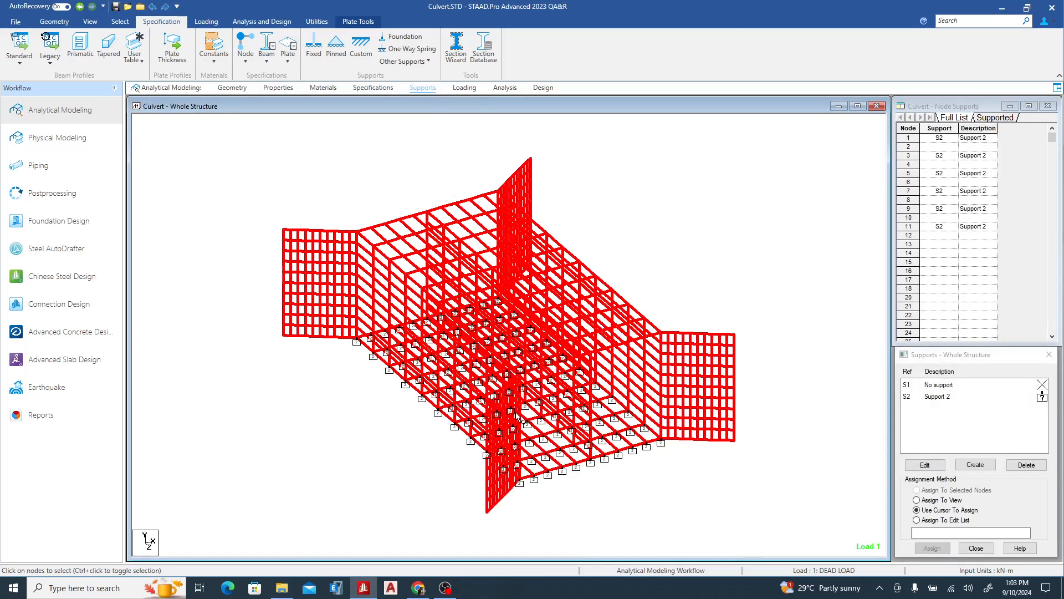
Confirm S2 is a Y-direction plate mat with subgrade modulus 18000 and apply it
click(974, 465)
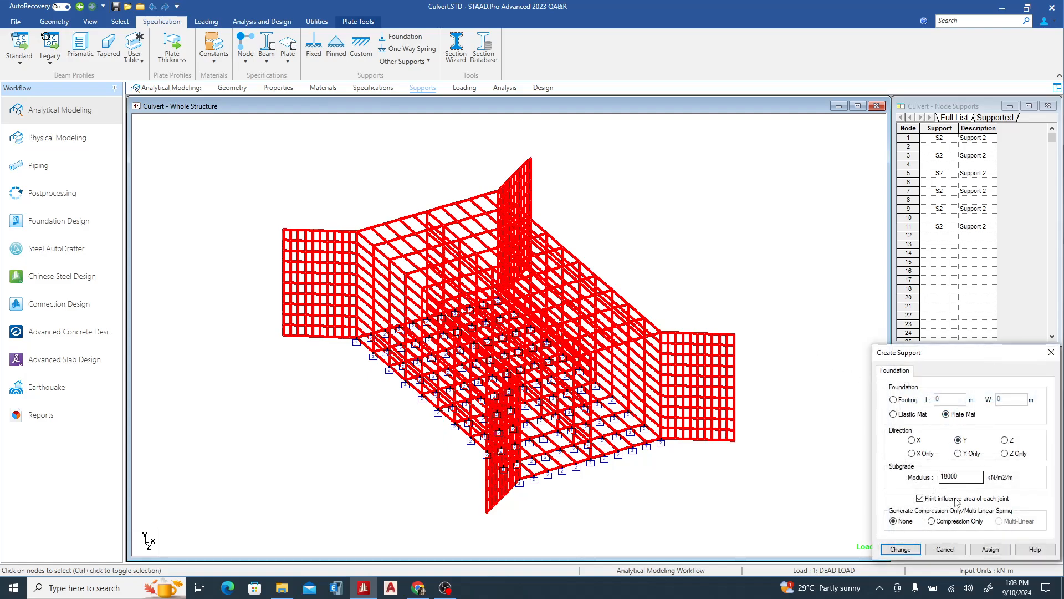
triple_click(960, 477)
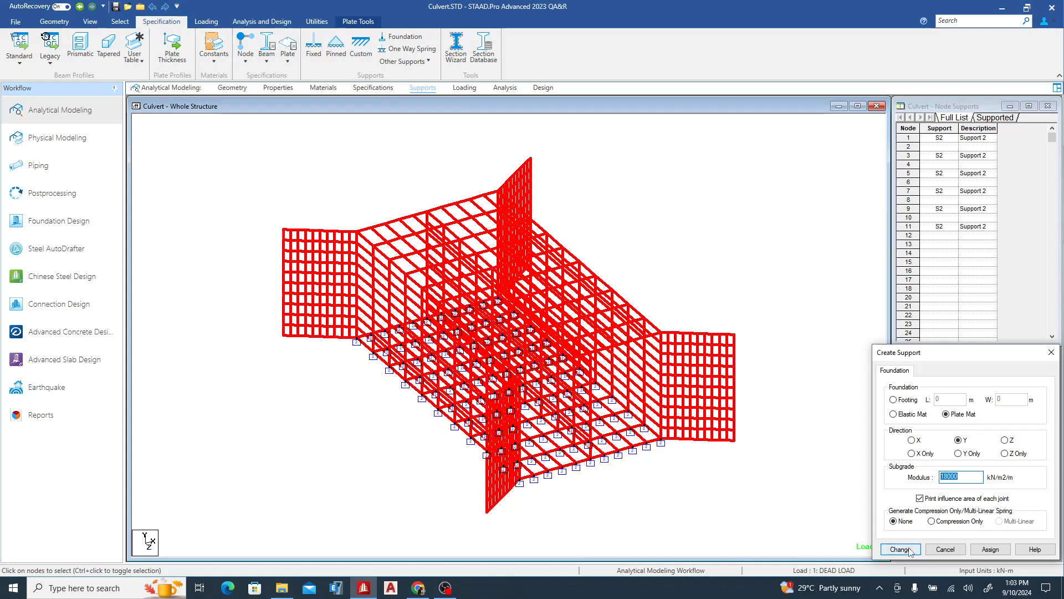
click(899, 548)
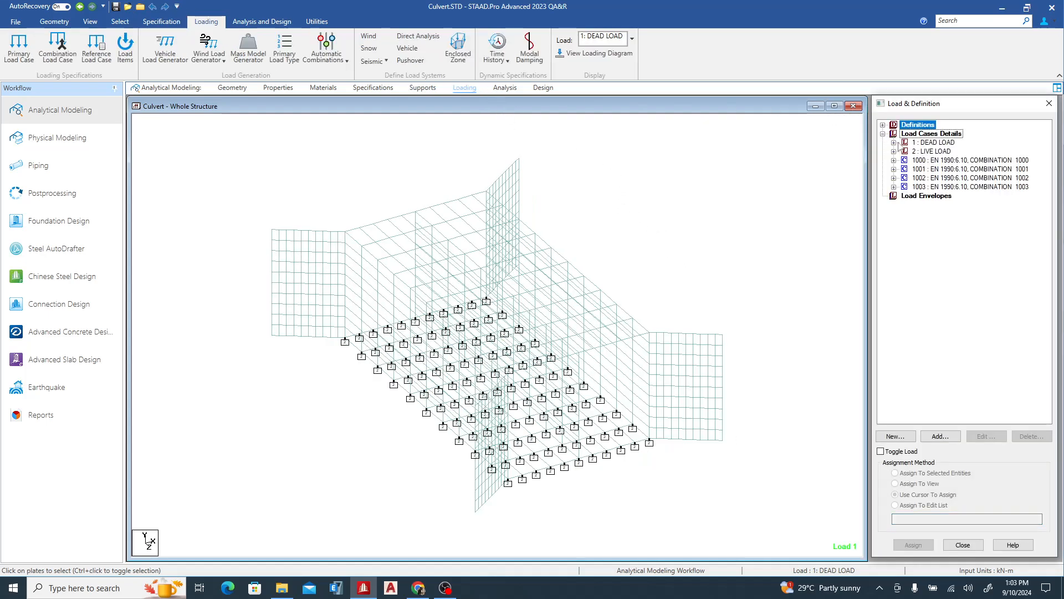
Review the trapezoidal plate loads in the dead and live load cases
click(896, 142)
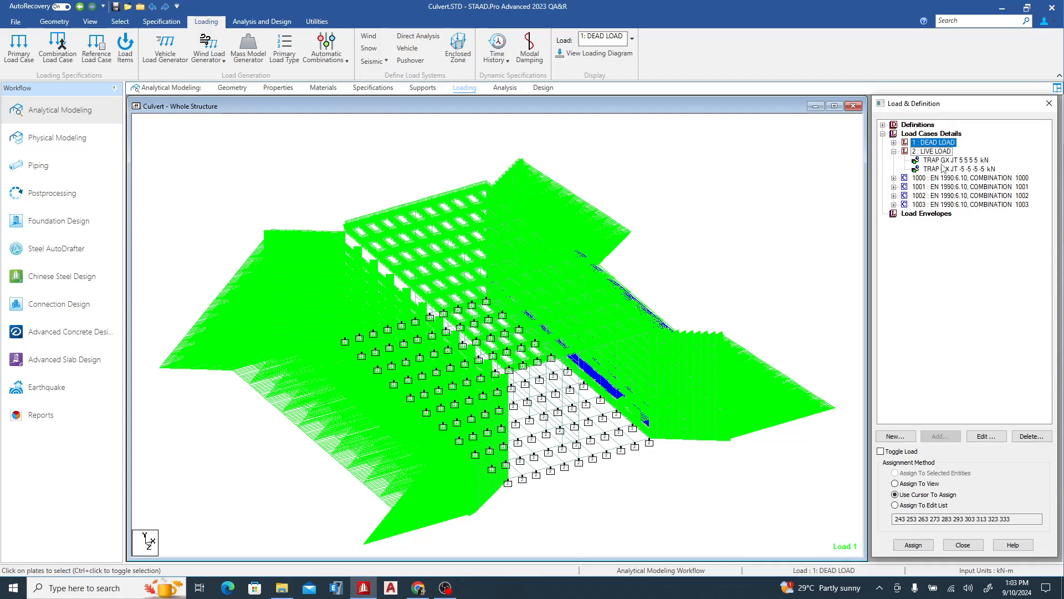
click(957, 160)
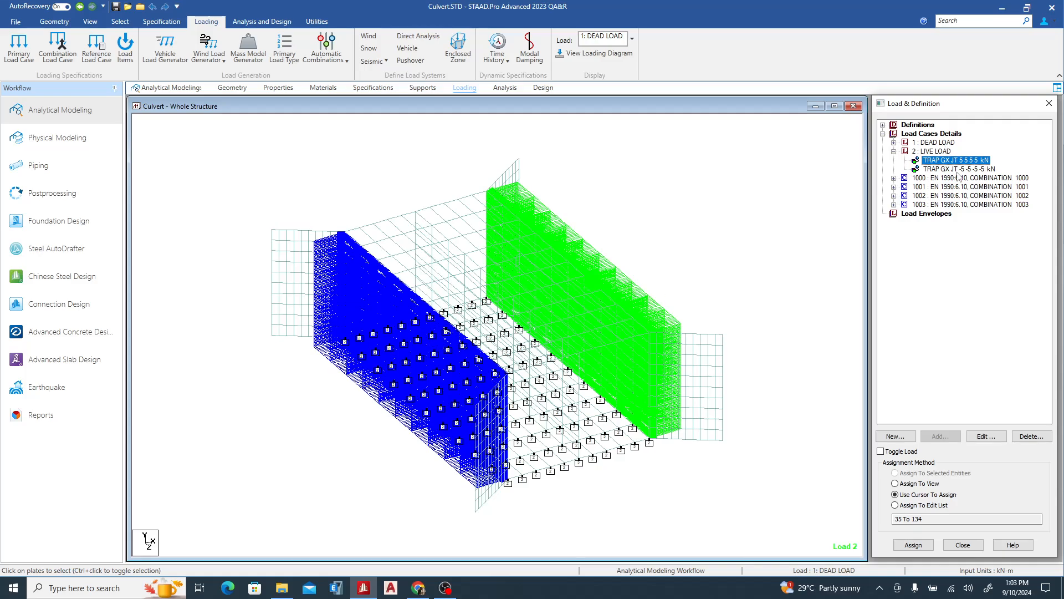
click(956, 169)
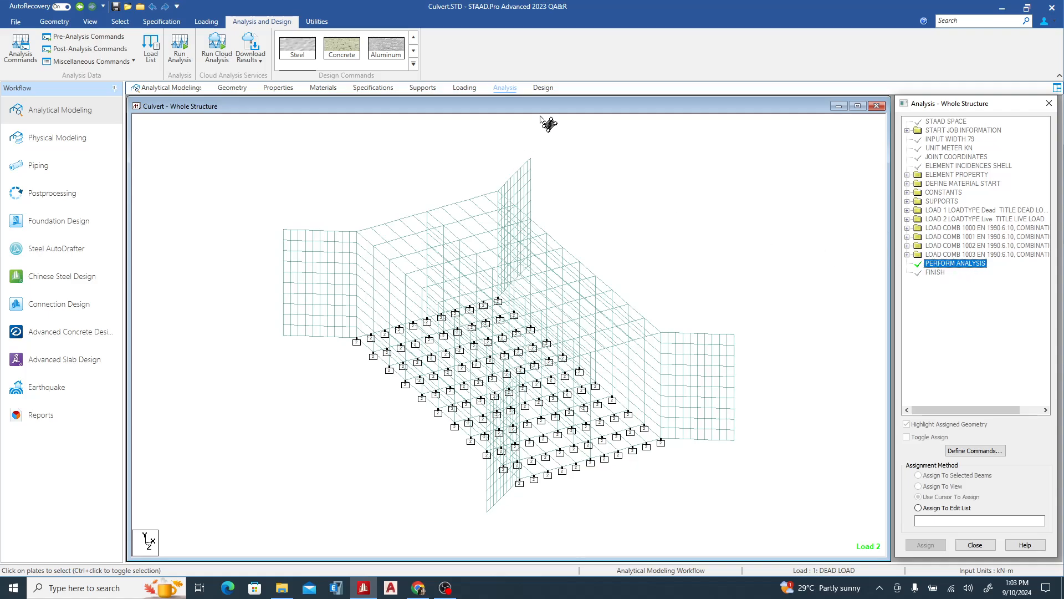
mouse_move(271, 172)
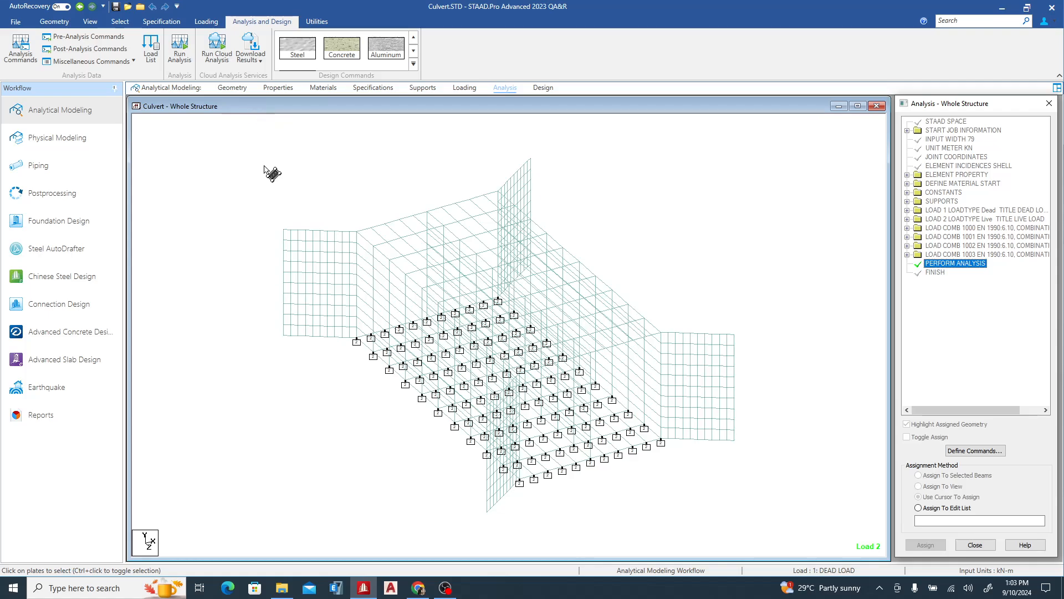
mouse_move(380, 187)
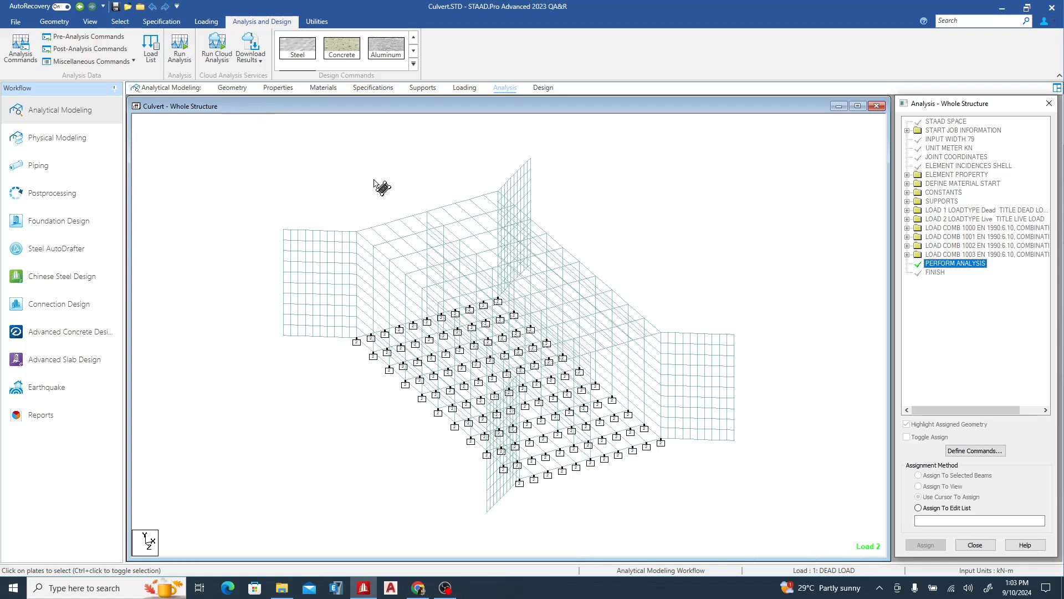
List the separate structures via Structure Tools, revealing an orphan node
click(316, 22)
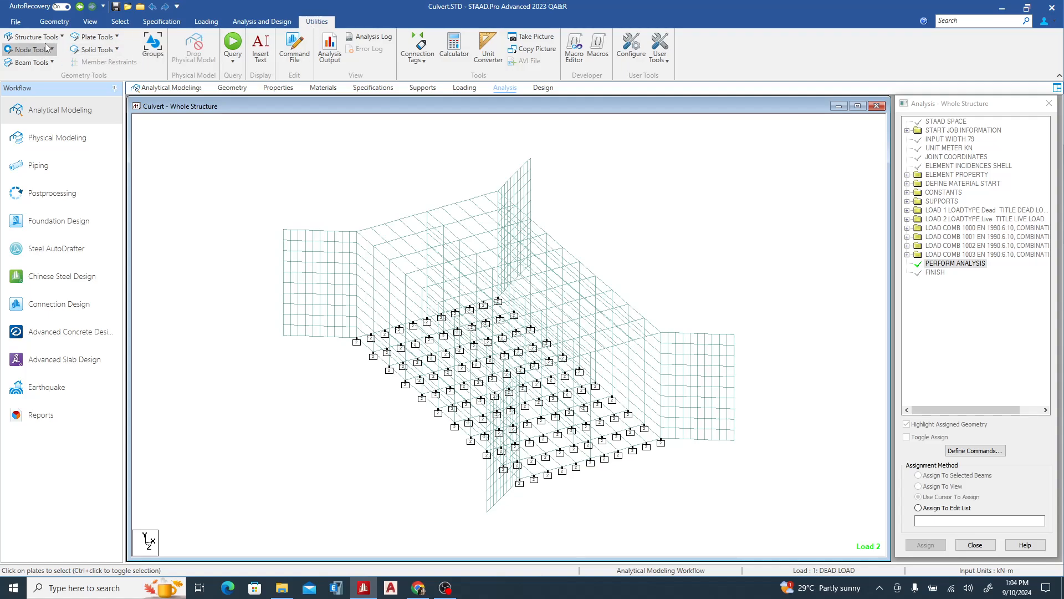
click(32, 35)
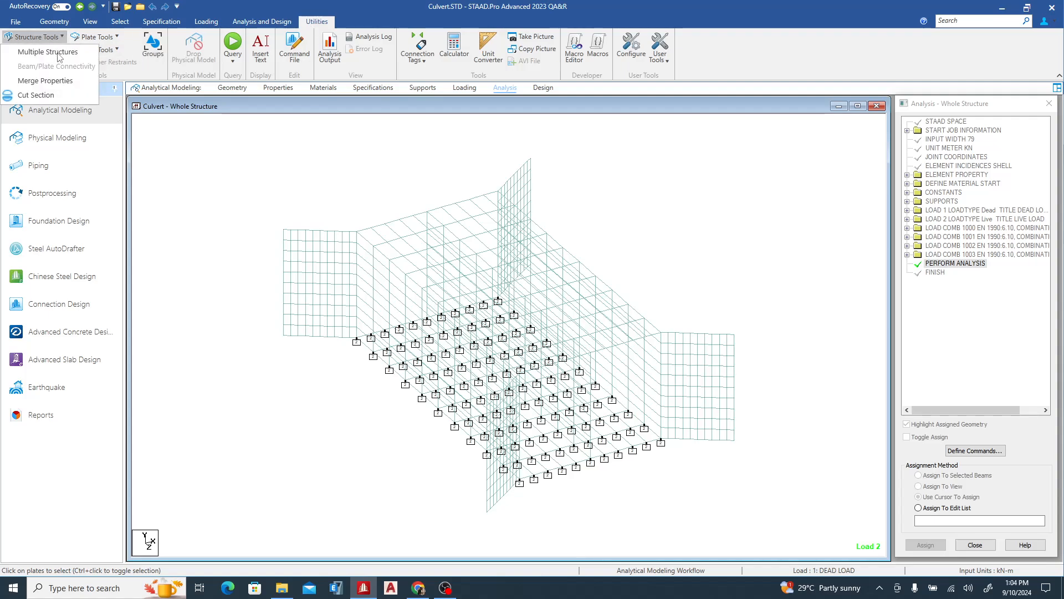
click(47, 53)
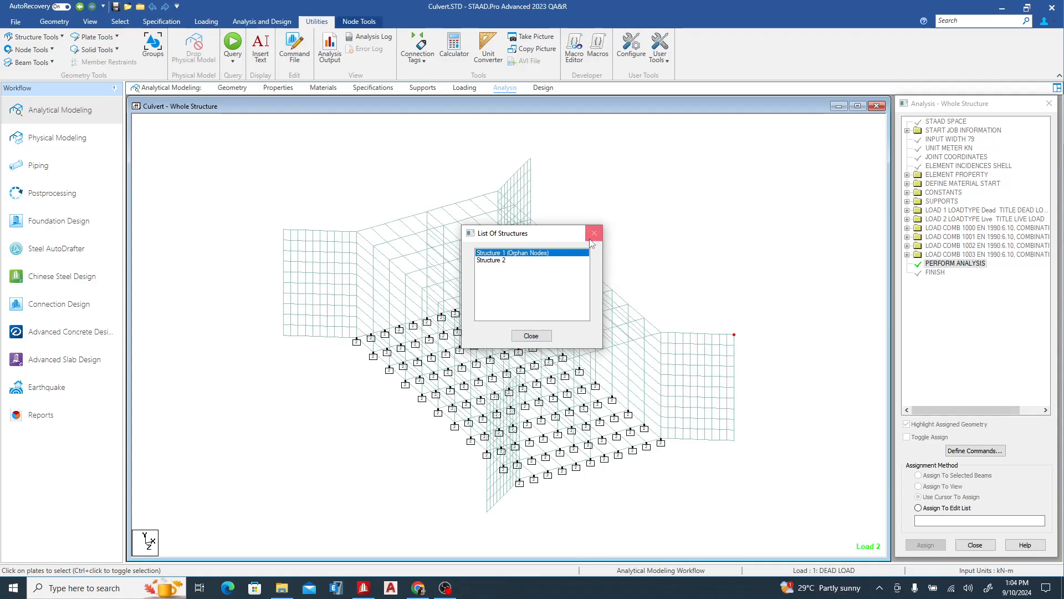
mouse_move(767, 325)
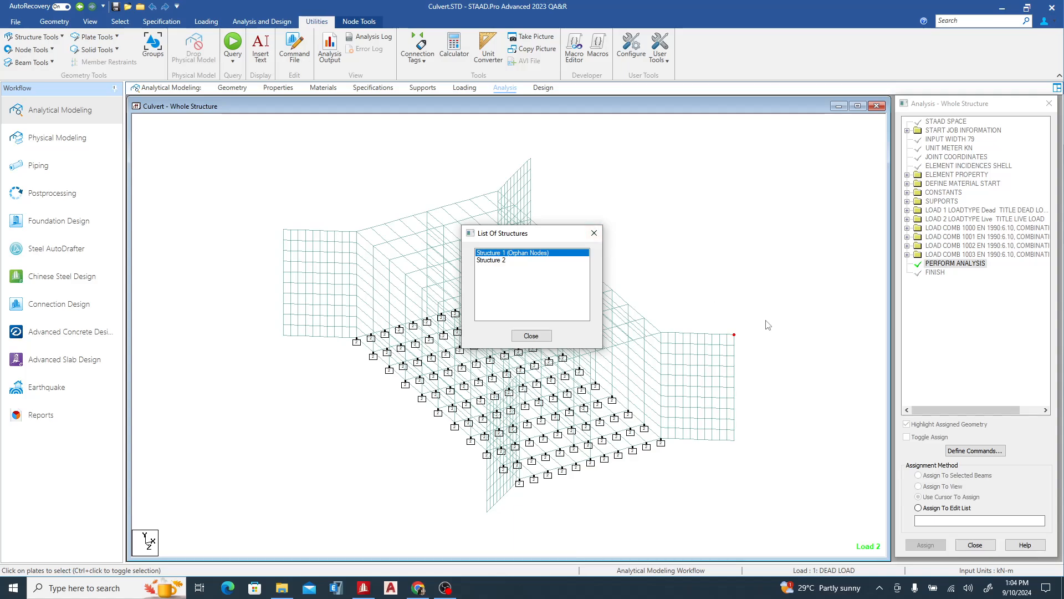
click(531, 334)
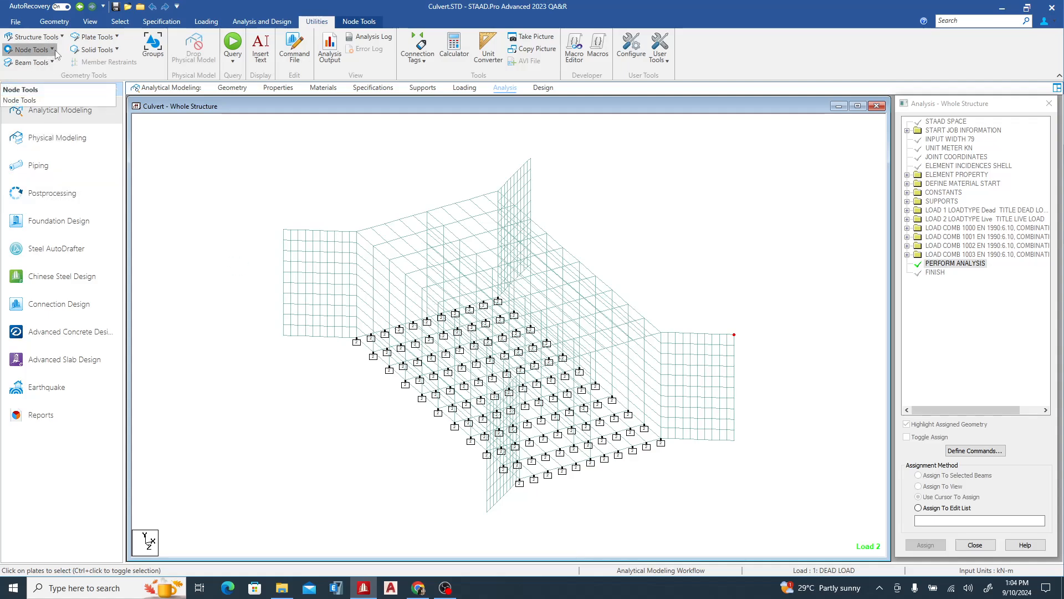
Delete the orphan node and recheck that only Structure 1 remains
click(29, 50)
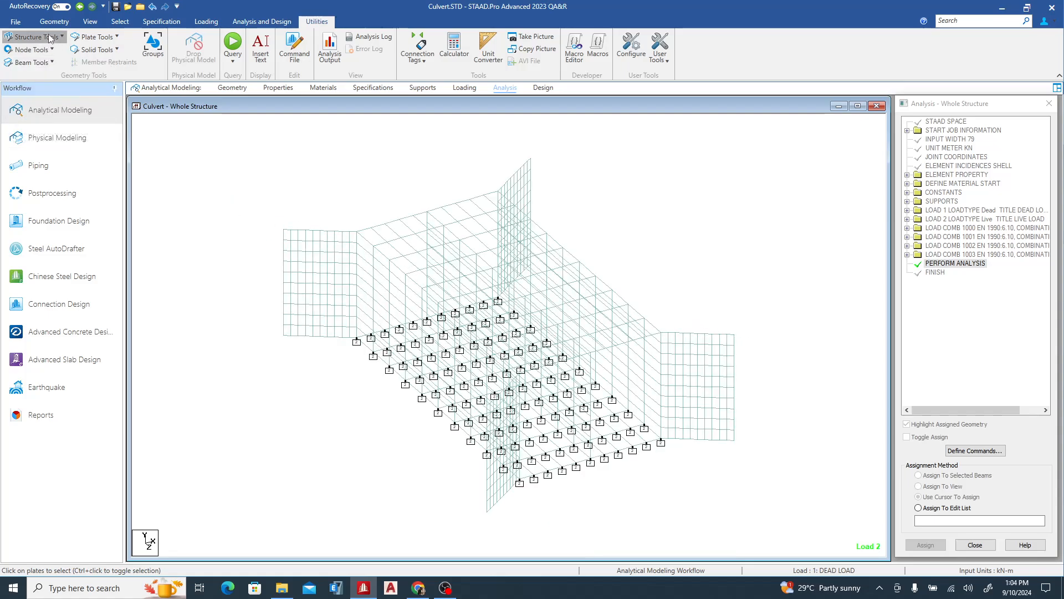
click(33, 36)
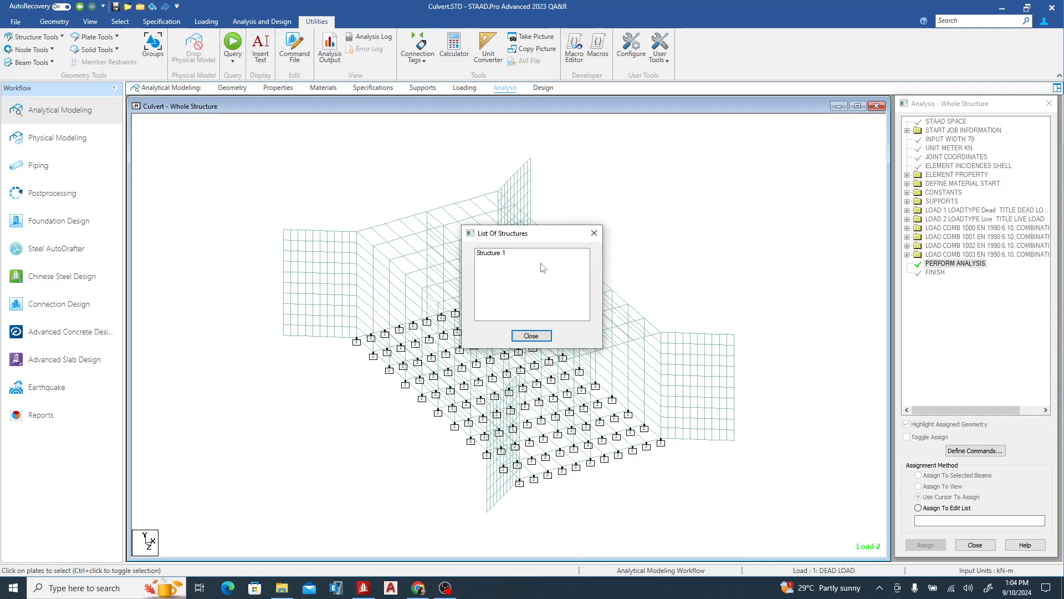
click(531, 334)
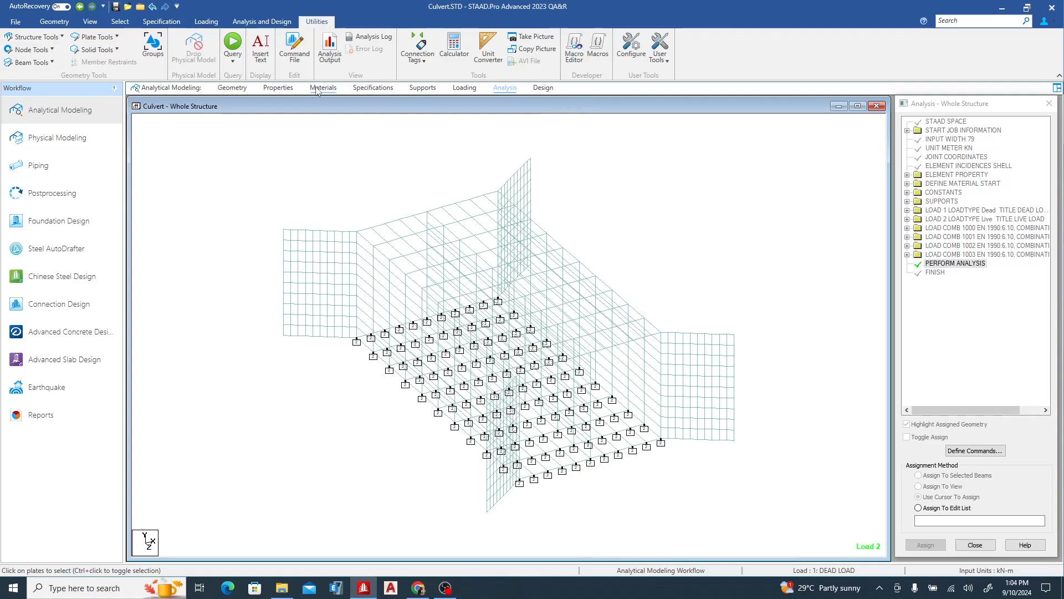
mouse_move(294, 47)
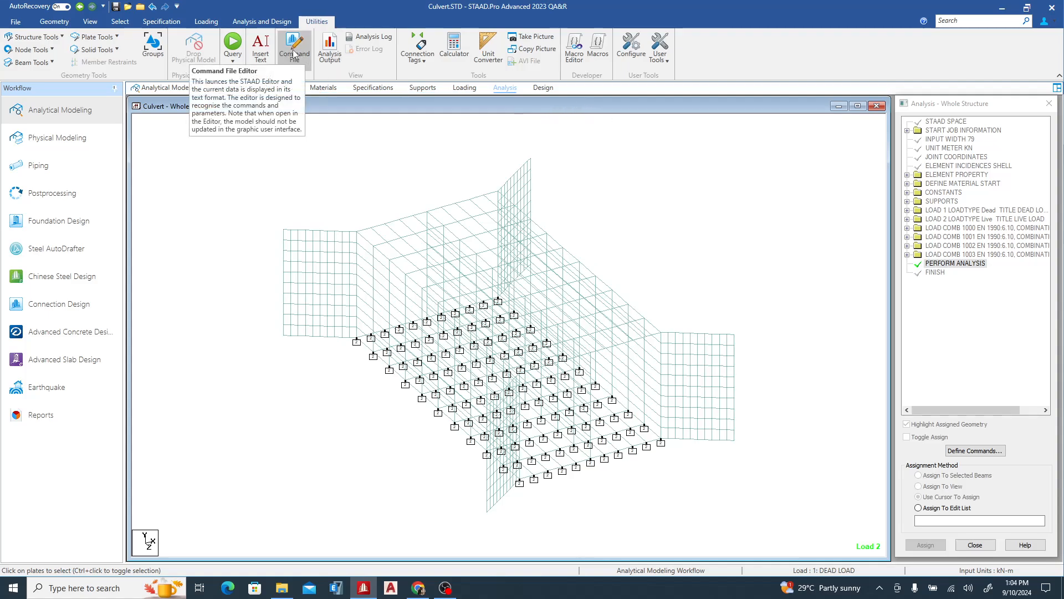
Rerun the analysis, jump to the element load 537 error at line 708, and request the command file
click(293, 48)
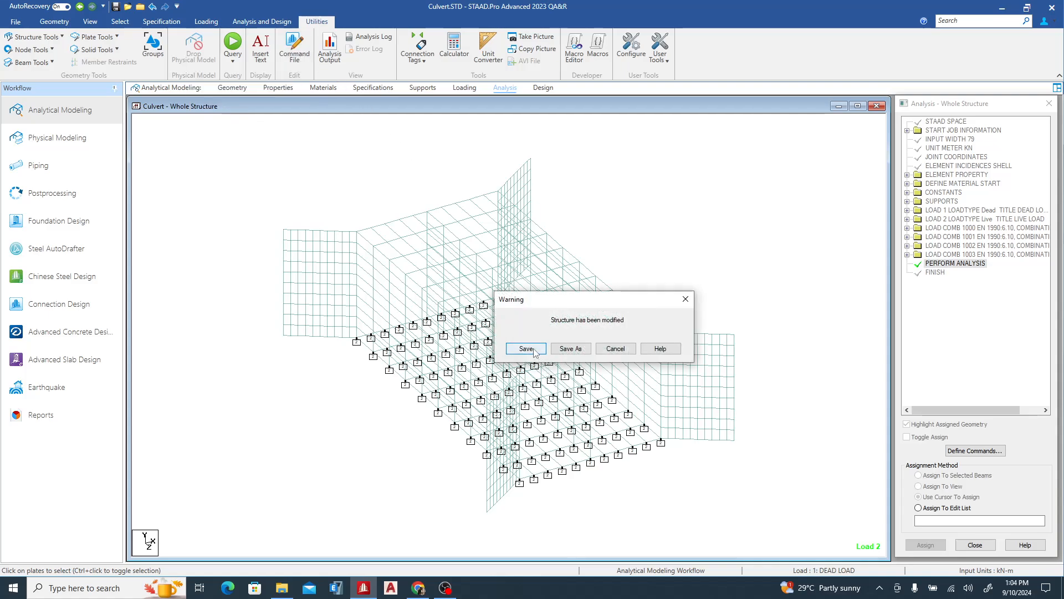
mouse_move(613, 348)
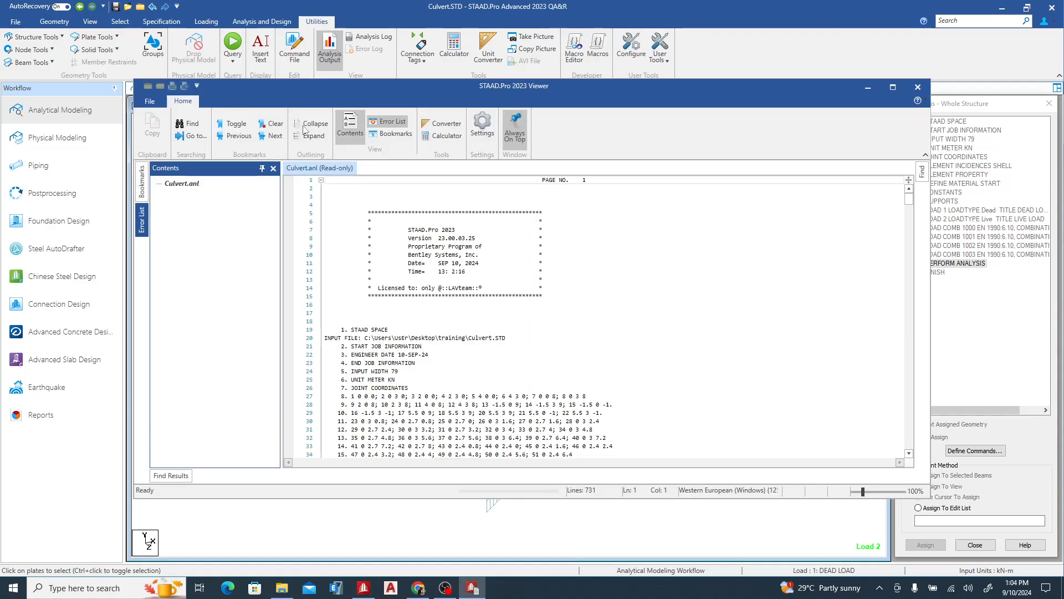
click(389, 124)
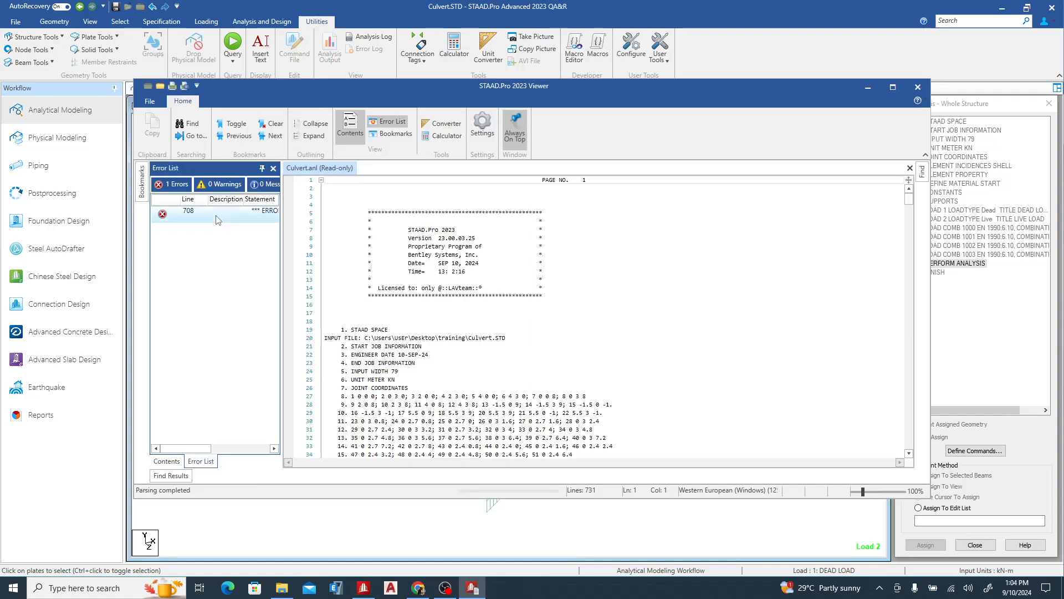
click(204, 211)
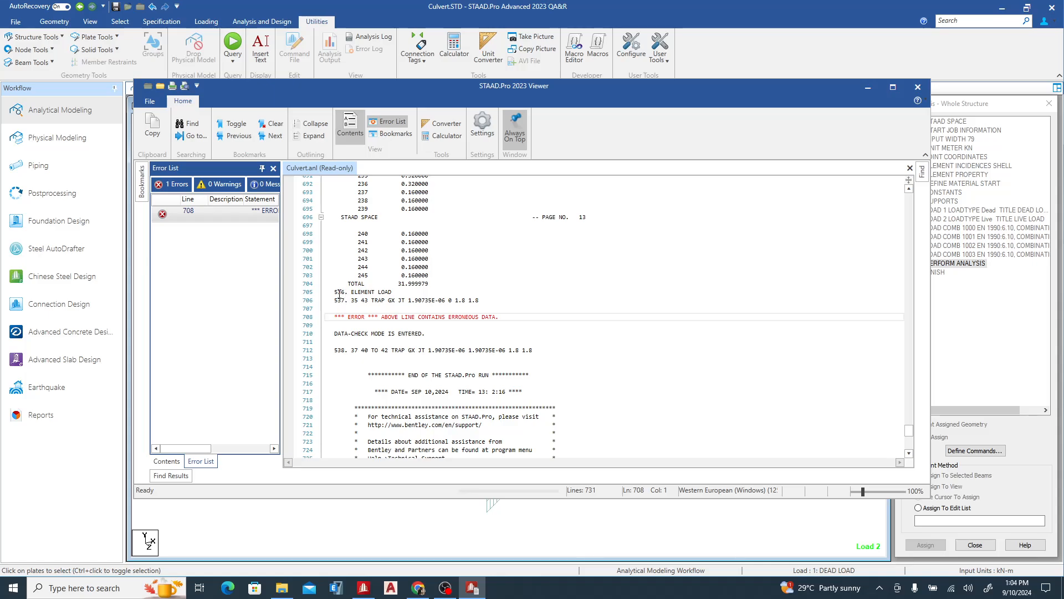
mouse_move(917, 87)
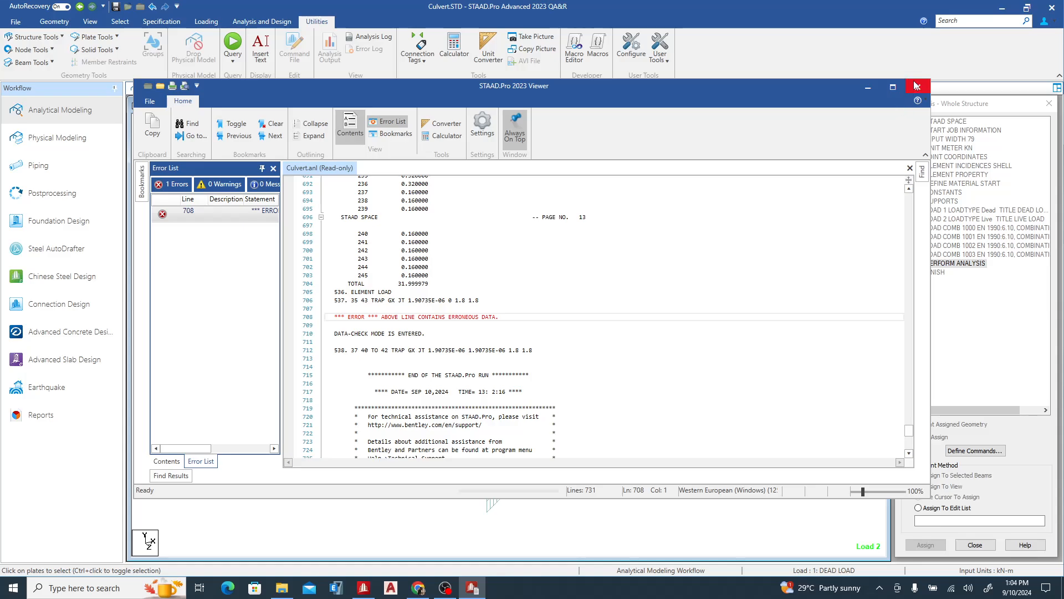
click(917, 86)
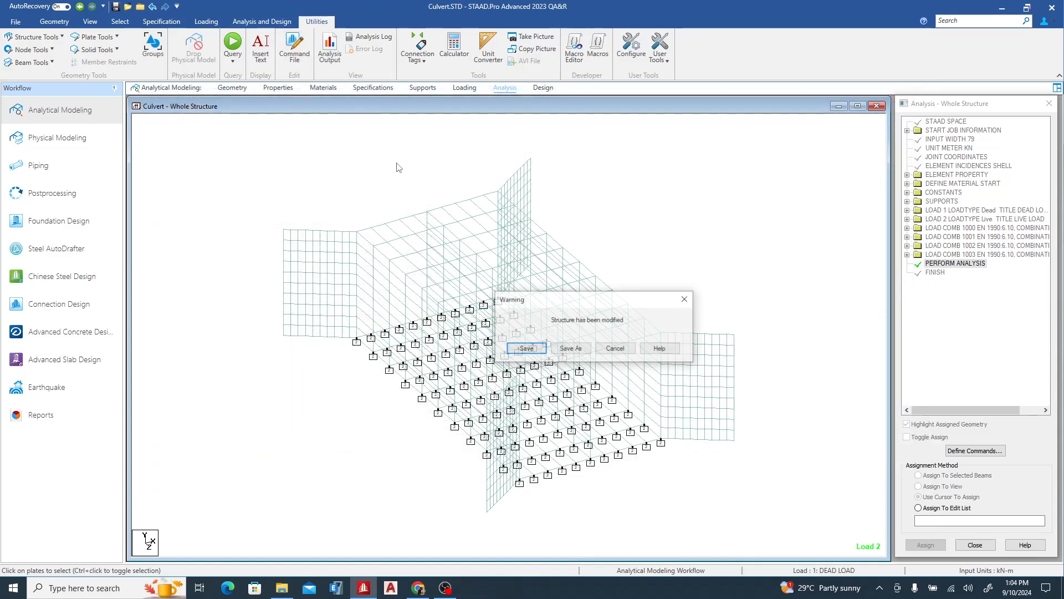
Save the structure and view Culvert.STD full-screen at the ELEMENT LOAD block after SUPPORTS
click(524, 347)
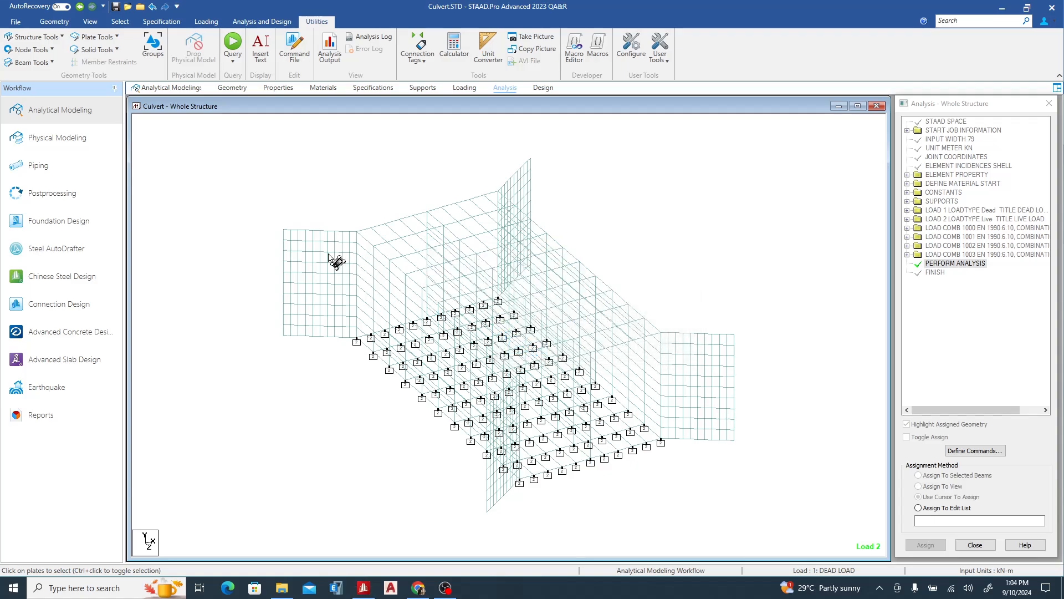
click(293, 49)
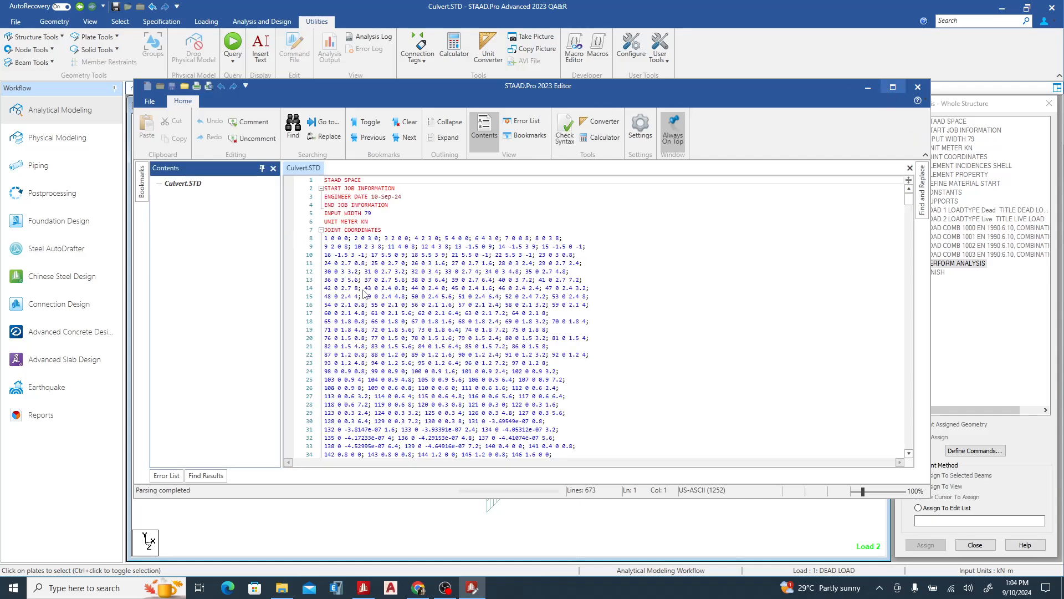
click(892, 86)
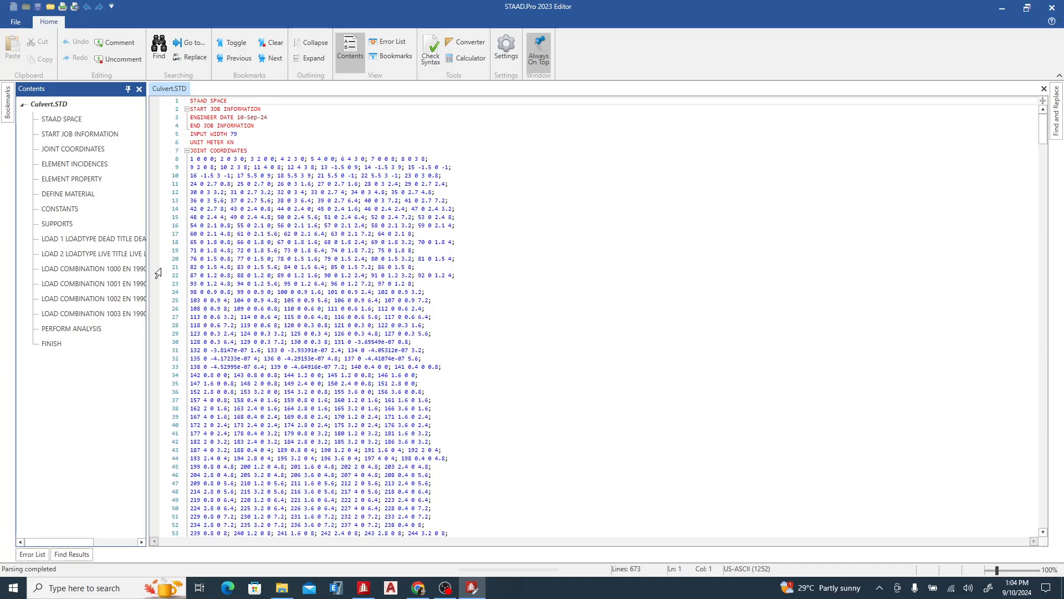
scroll(down, 3)
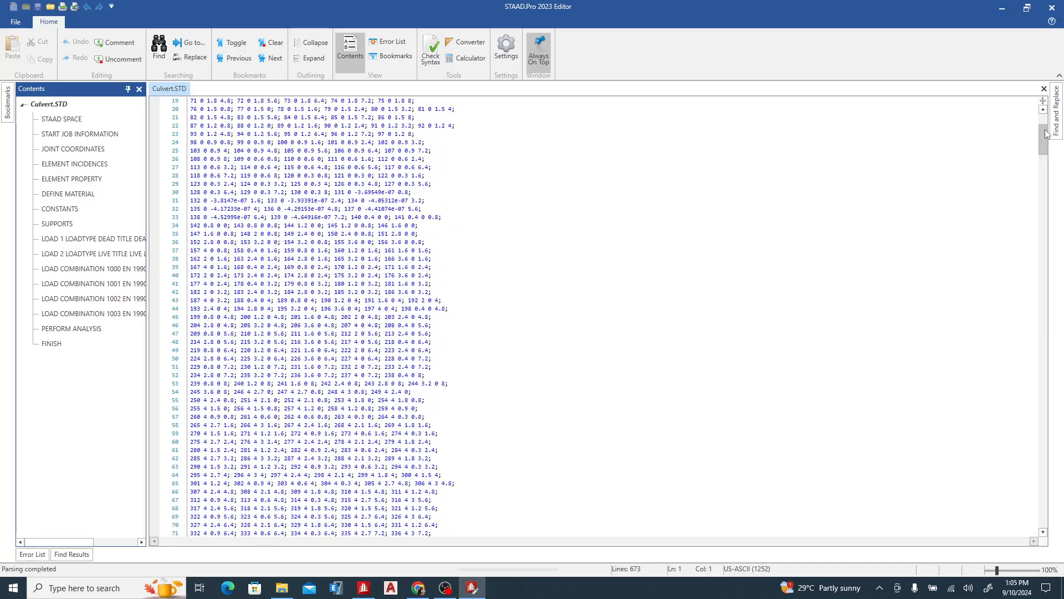
scroll(down, 3)
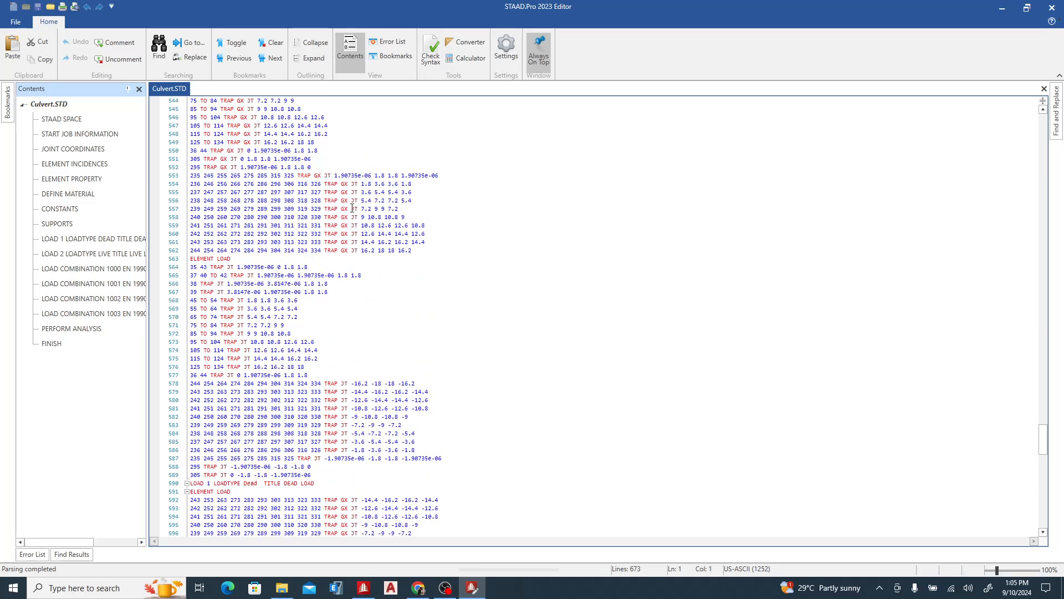
scroll(up, 3)
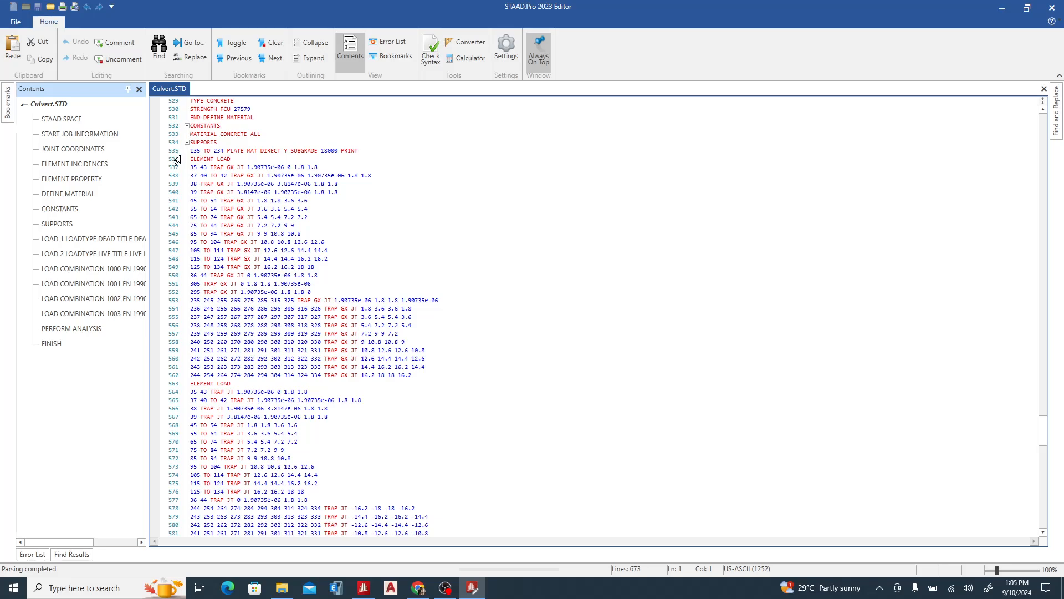
mouse_move(197, 165)
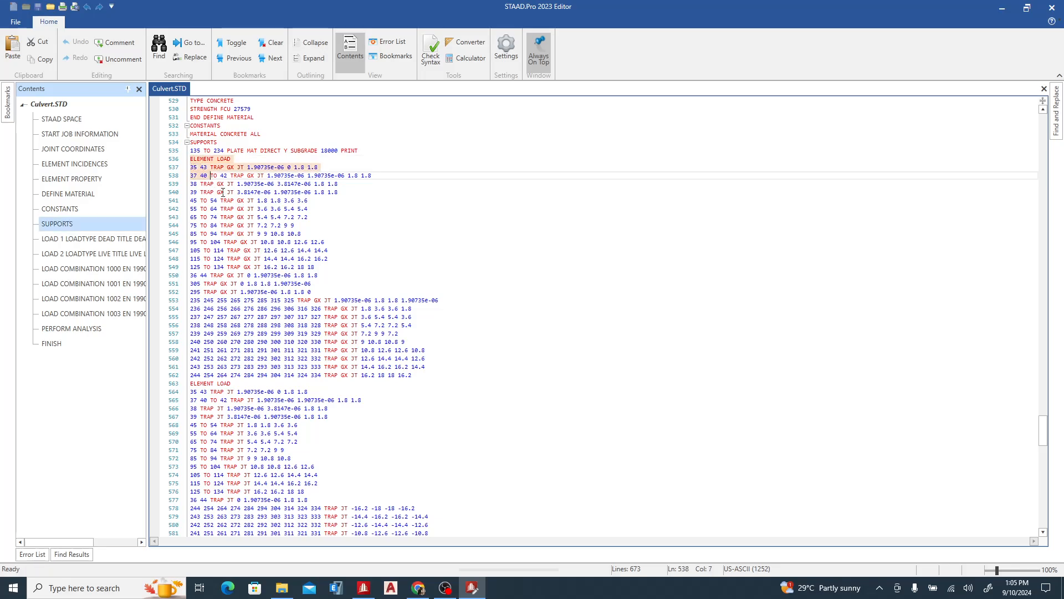
Delete the stray ELEMENT LOAD lines between SUPPORTS and LOAD 1, then close the editor
scroll(down, 3)
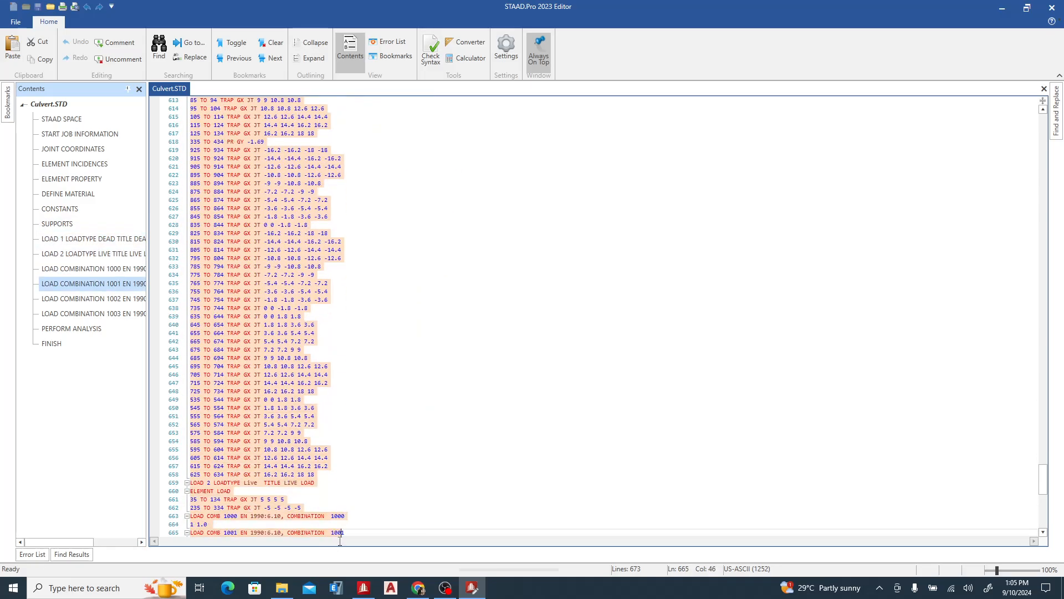
scroll(down, 3)
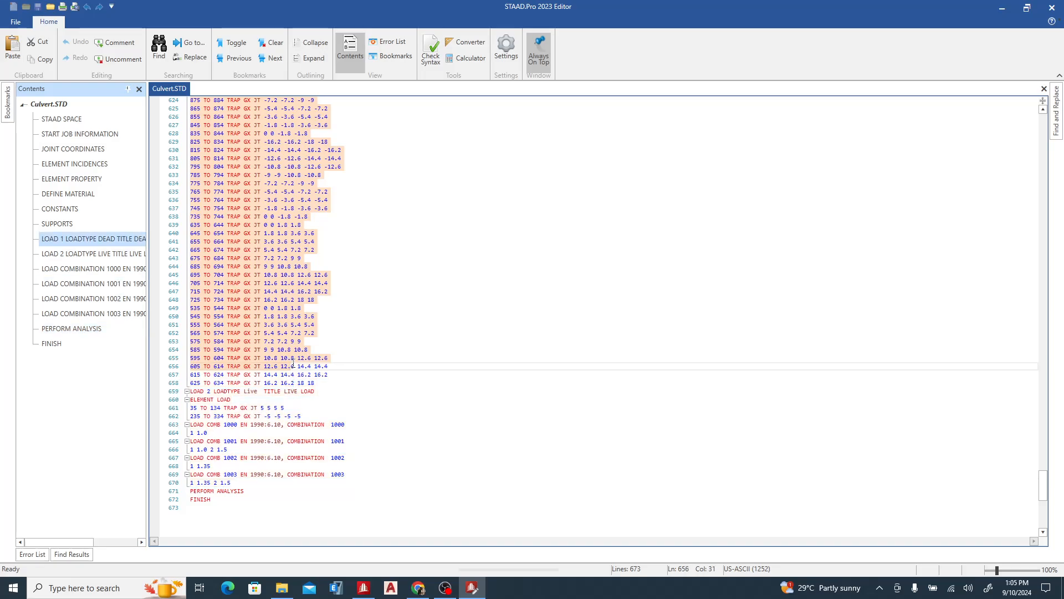
scroll(up, 3)
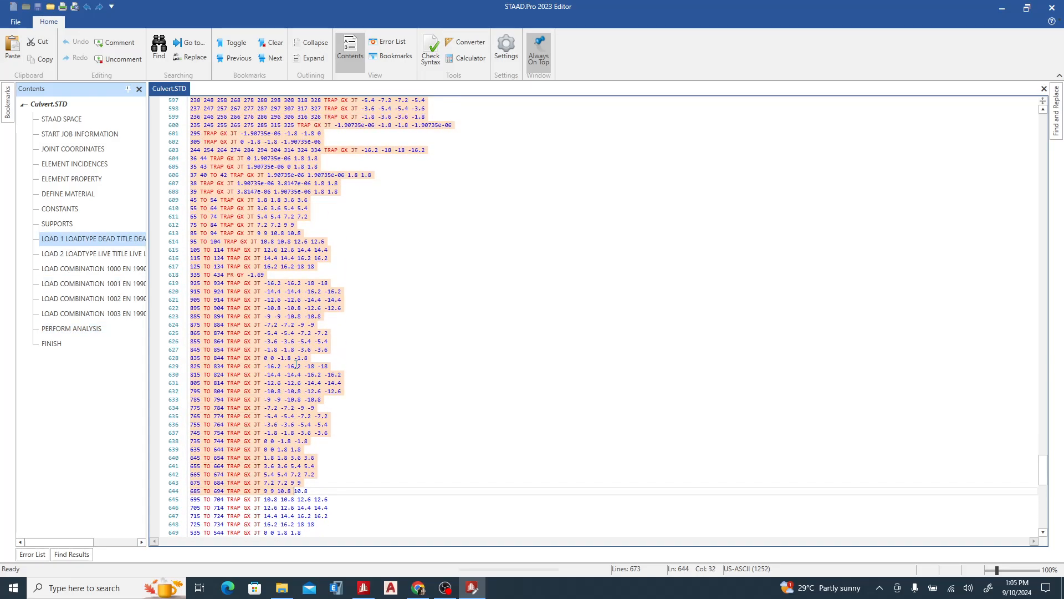
scroll(up, 3)
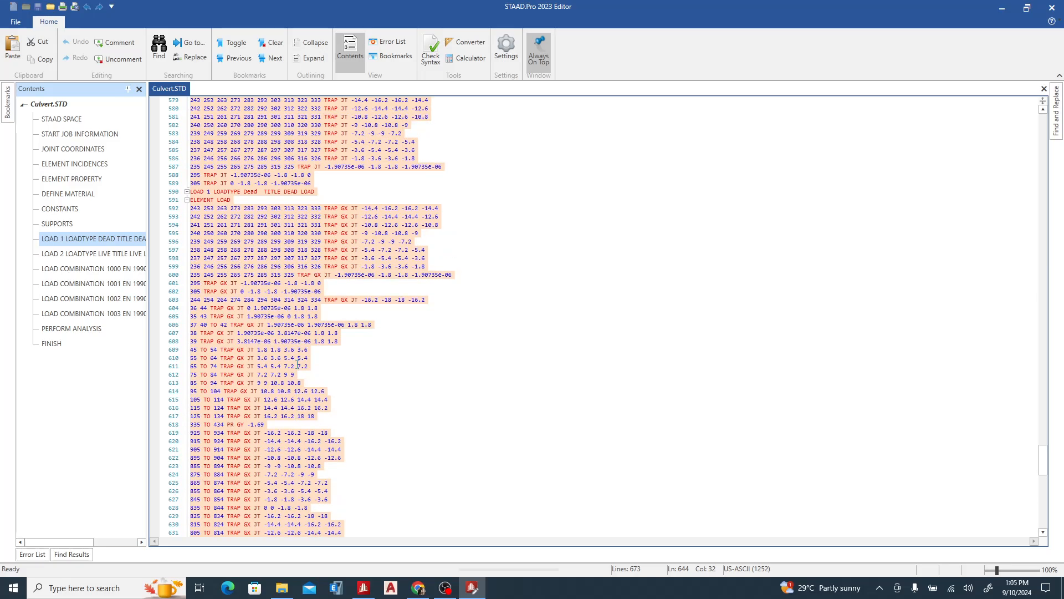
click(313, 183)
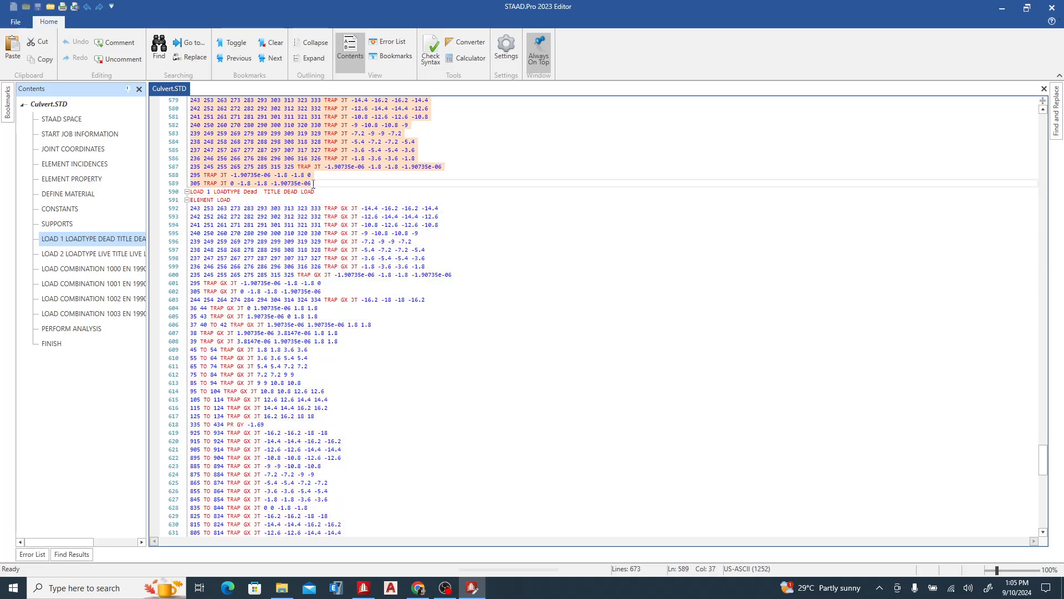
scroll(up, 3)
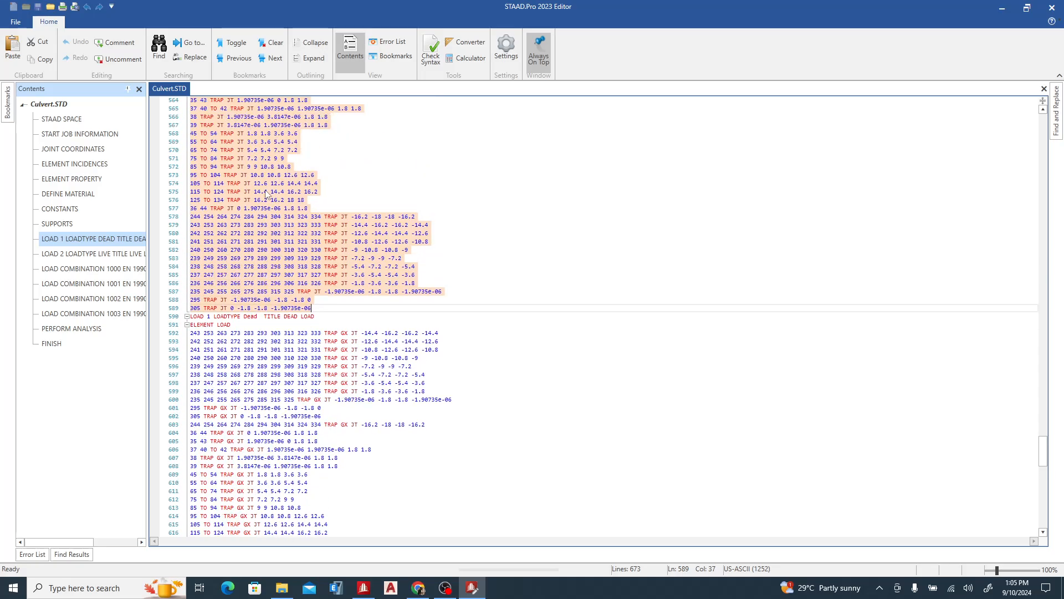
scroll(up, 3)
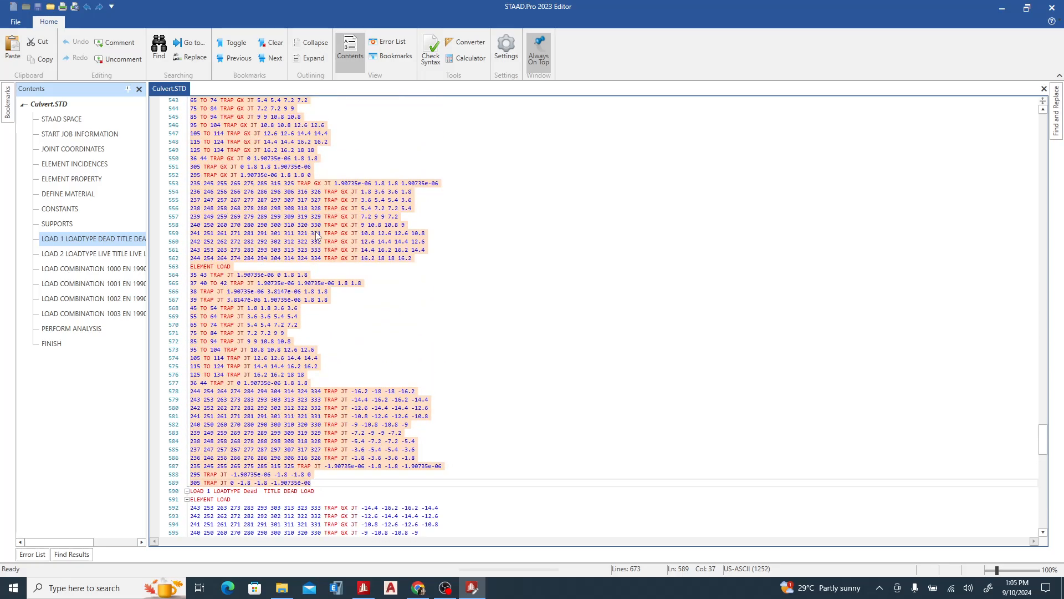
scroll(up, 3)
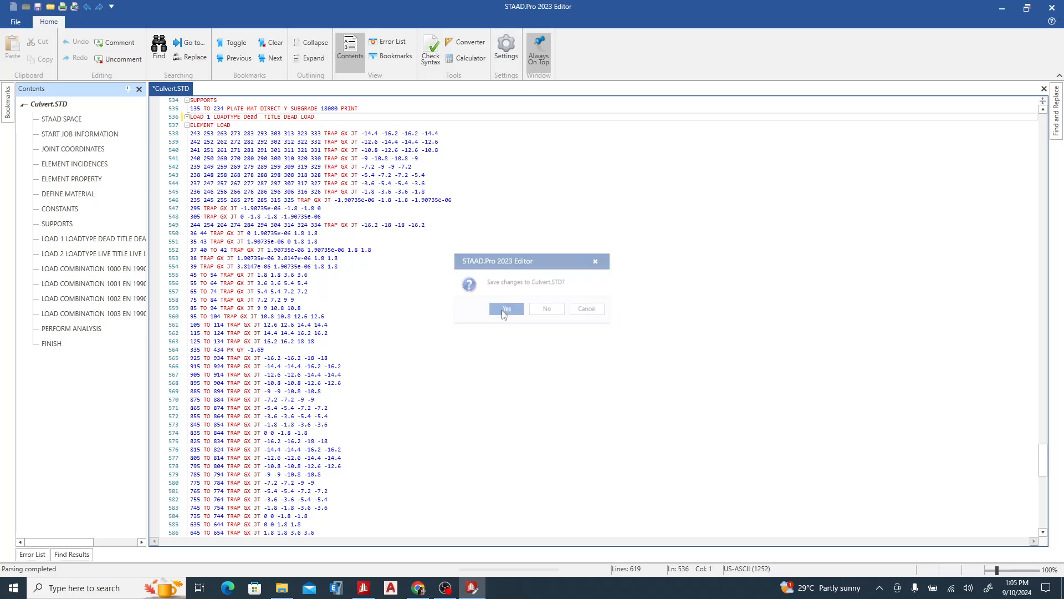
Save the edited Culvert.STD and go to Postprocessing, prompting a new analysis run
click(506, 310)
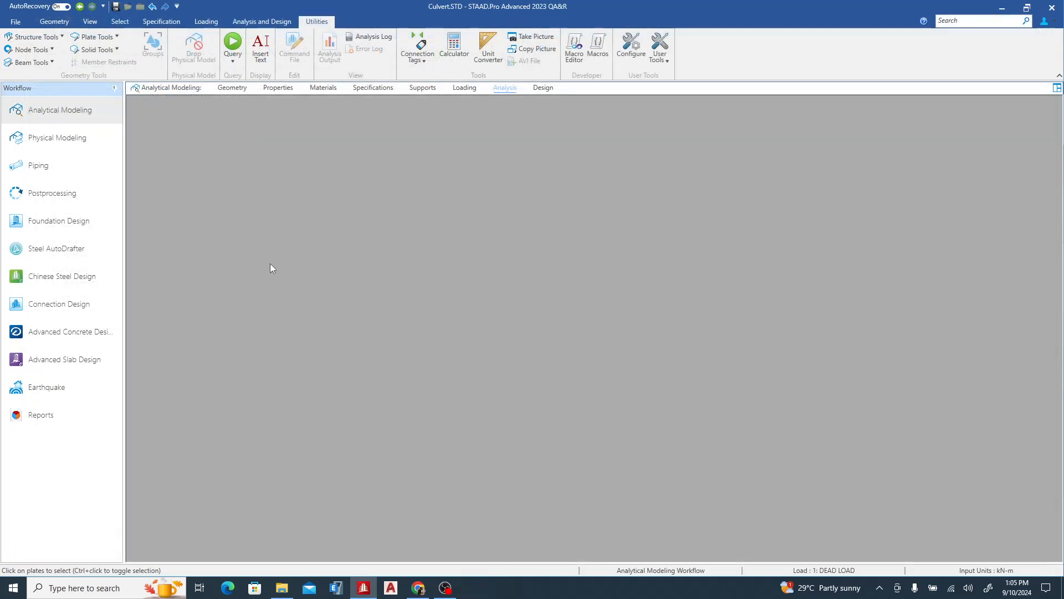
mouse_move(262, 264)
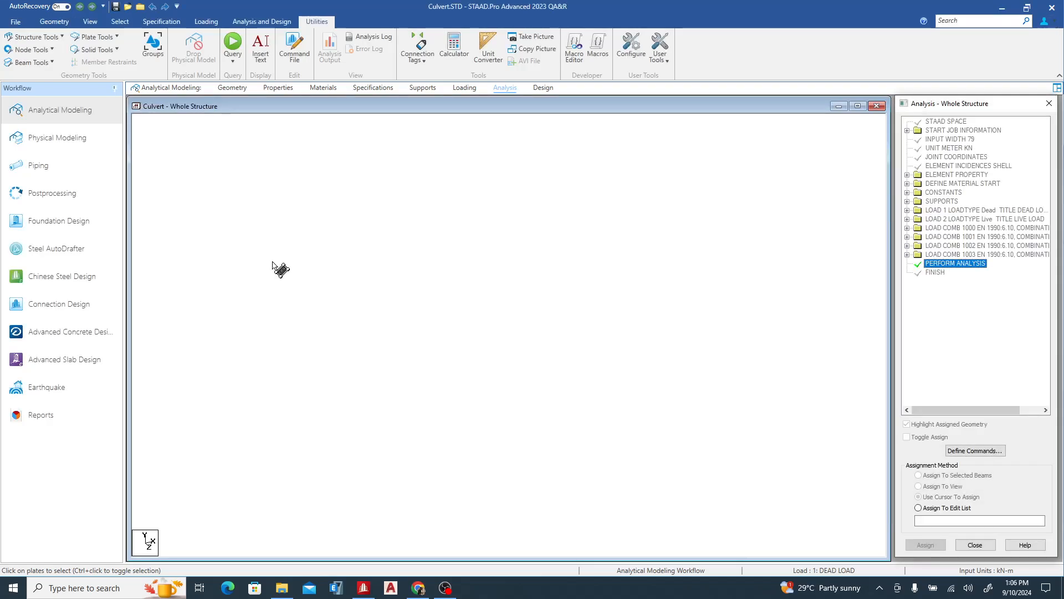
click(52, 193)
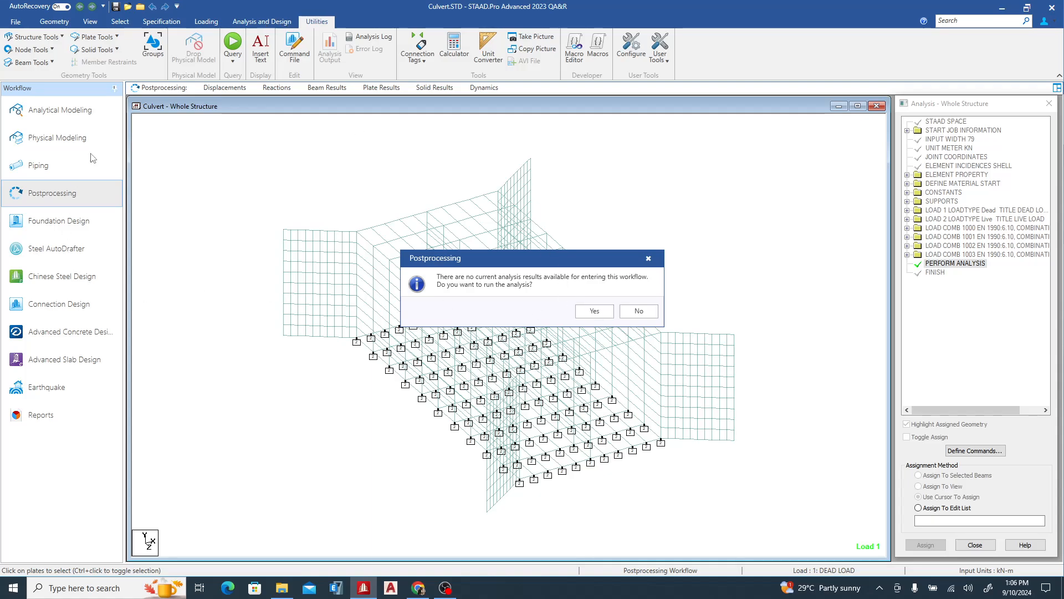
mouse_move(96, 251)
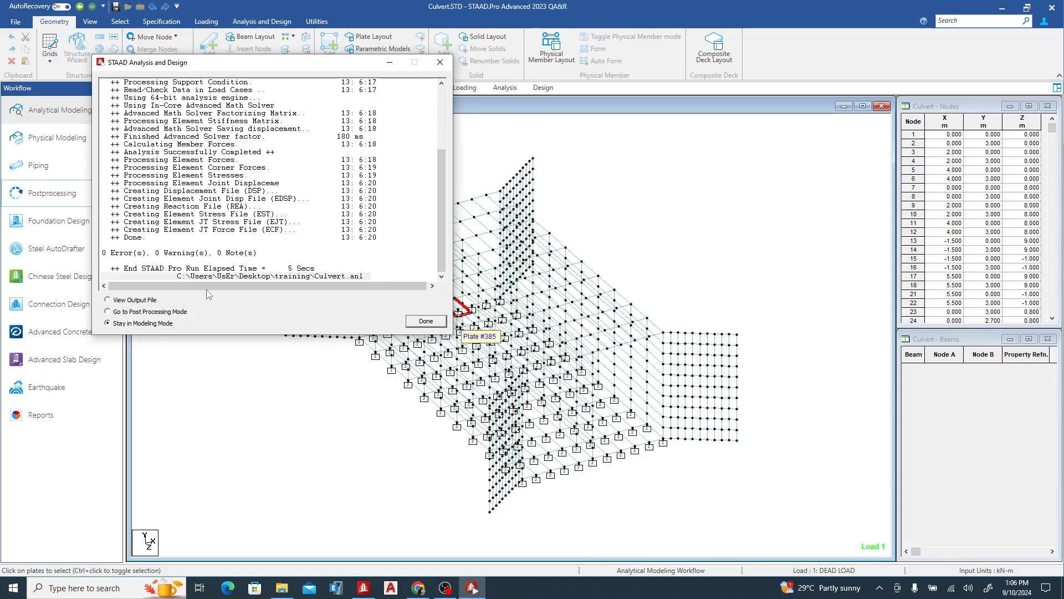
mouse_move(249, 317)
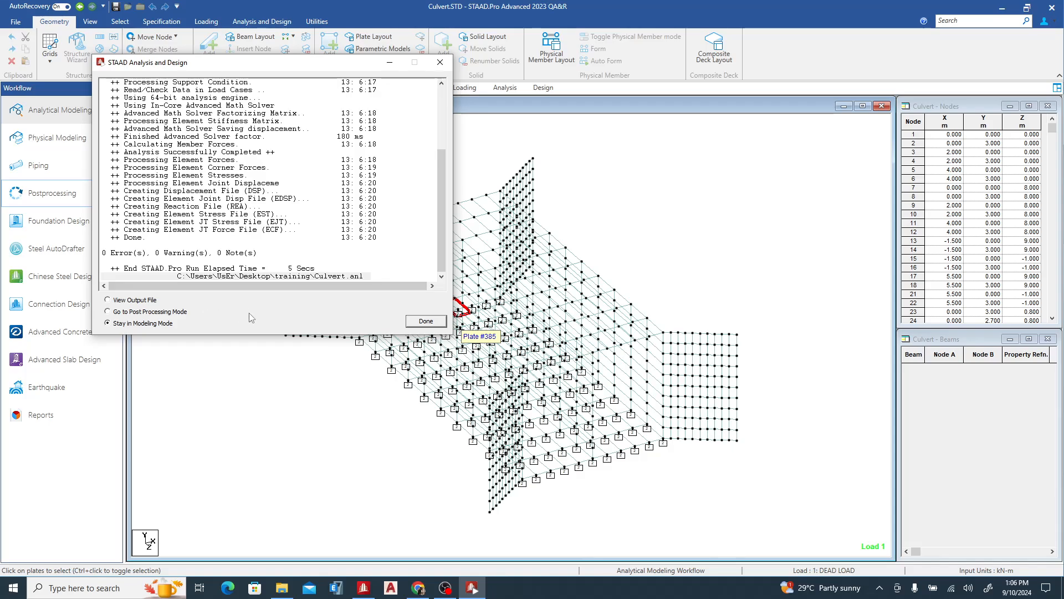